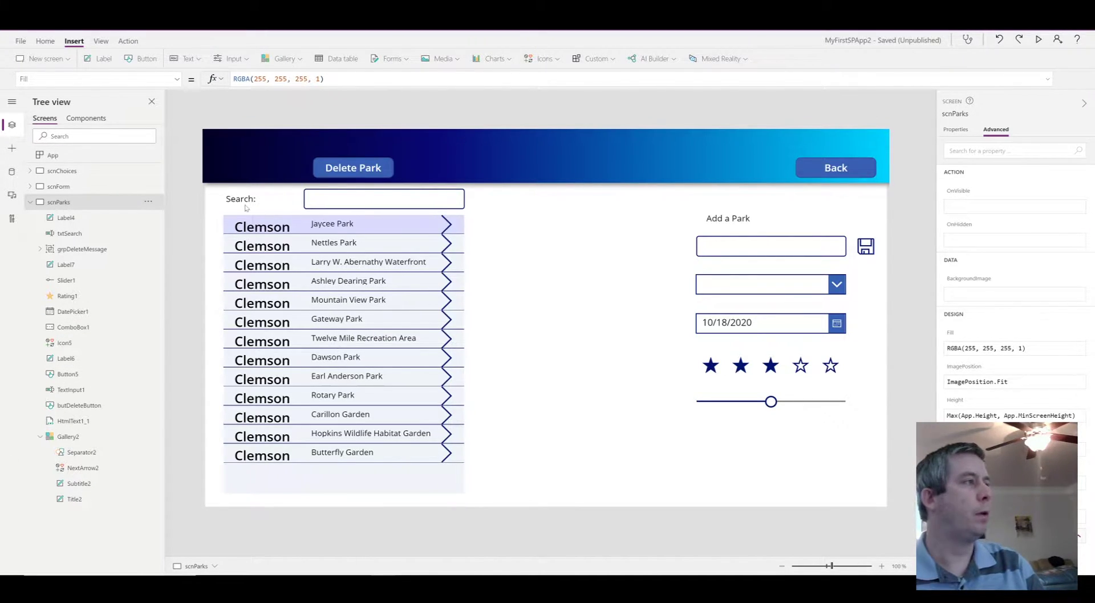
{"action": "mouse_move", "coordinate": [309, 229]}
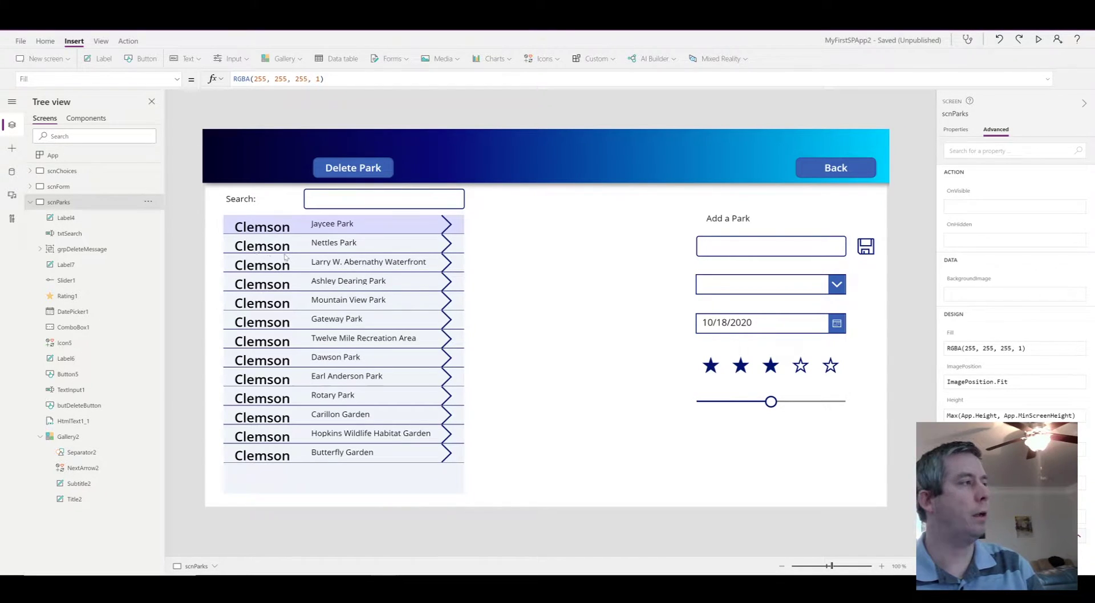
{"action": "mouse_move", "coordinate": [355, 206]}
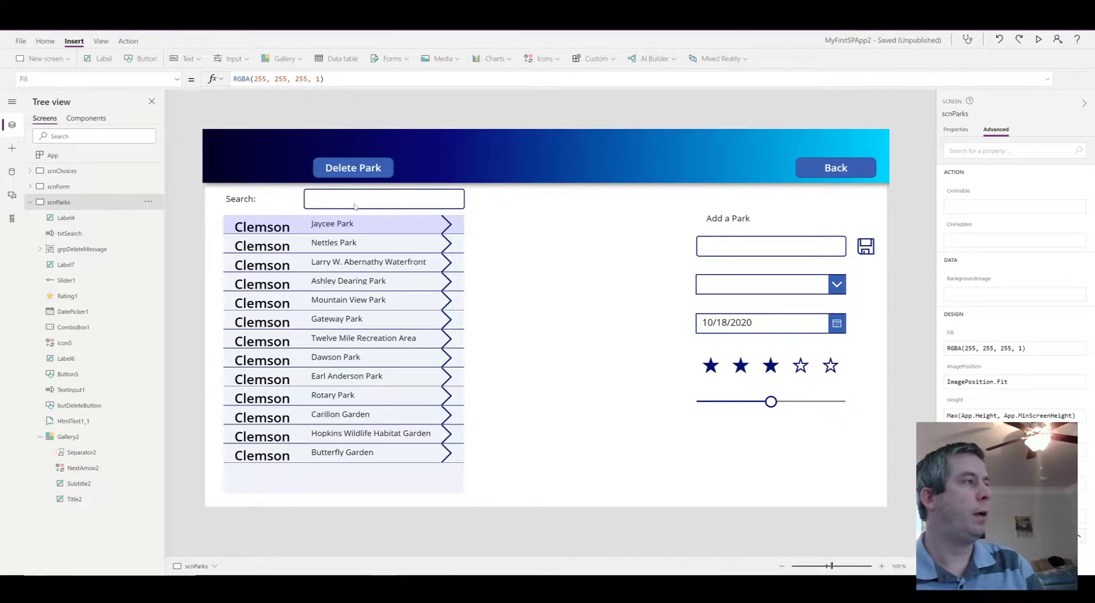
- Wrap Gallery2's Items in Search(..., txtSearch.Text, "ParkName") to filter parks by name
{"action": "left_click", "coordinate": [69, 233]}
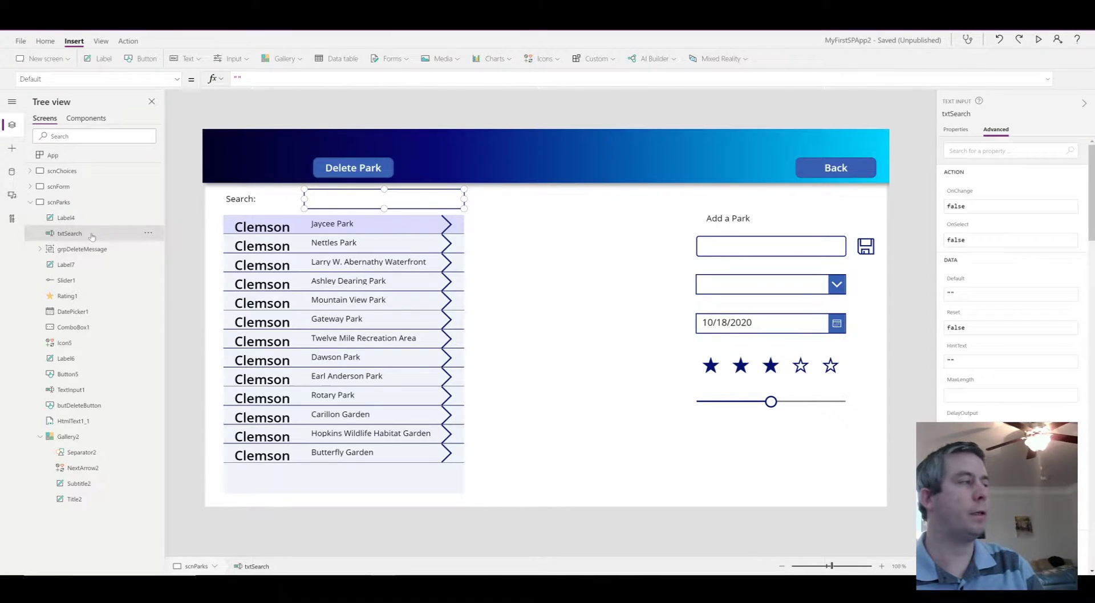
{"action": "mouse_move", "coordinate": [348, 207]}
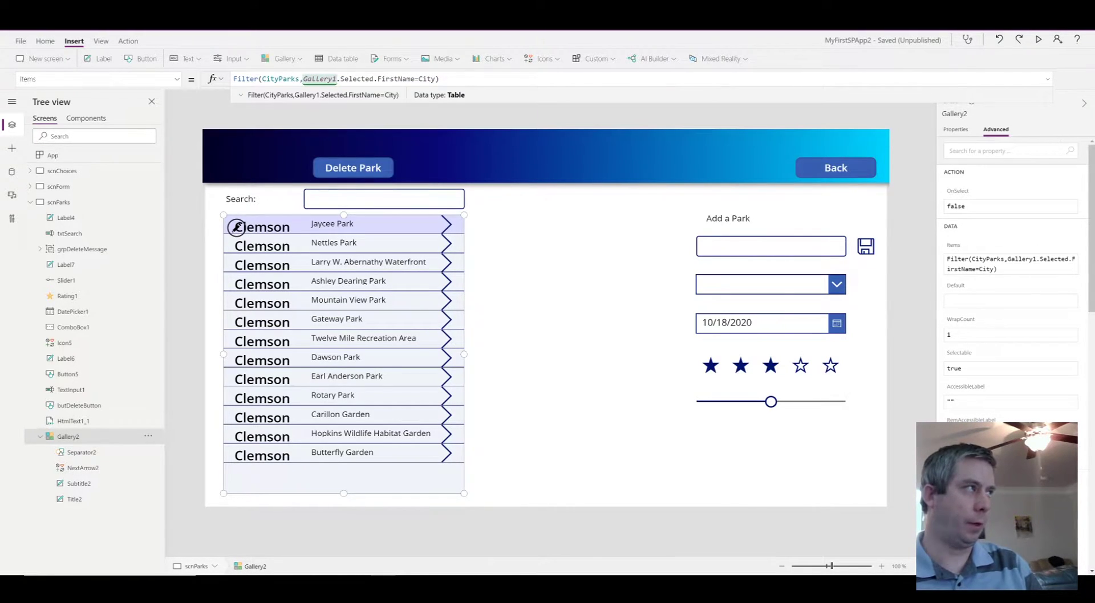
{"action": "left_click", "coordinate": [241, 78]}
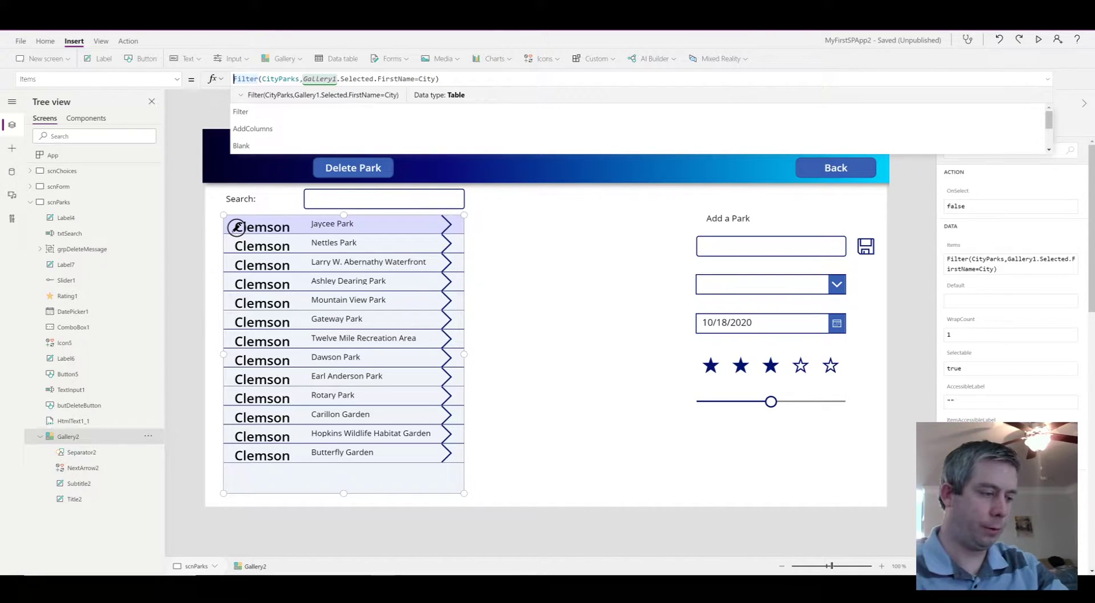
{"action": "type", "text": "Search("}
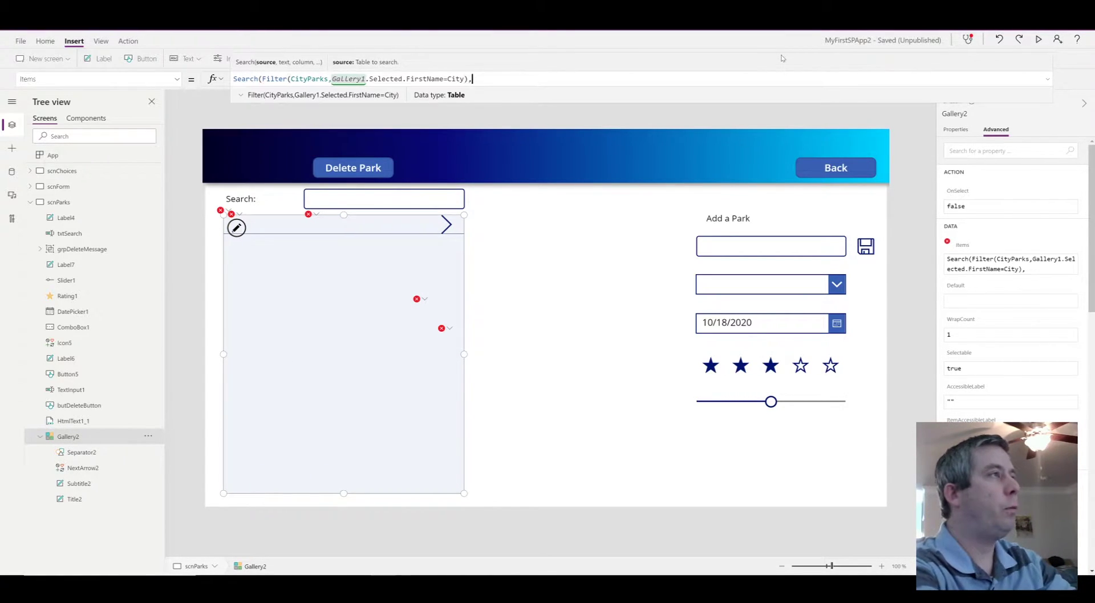
{"action": "type", "text": "tx"}
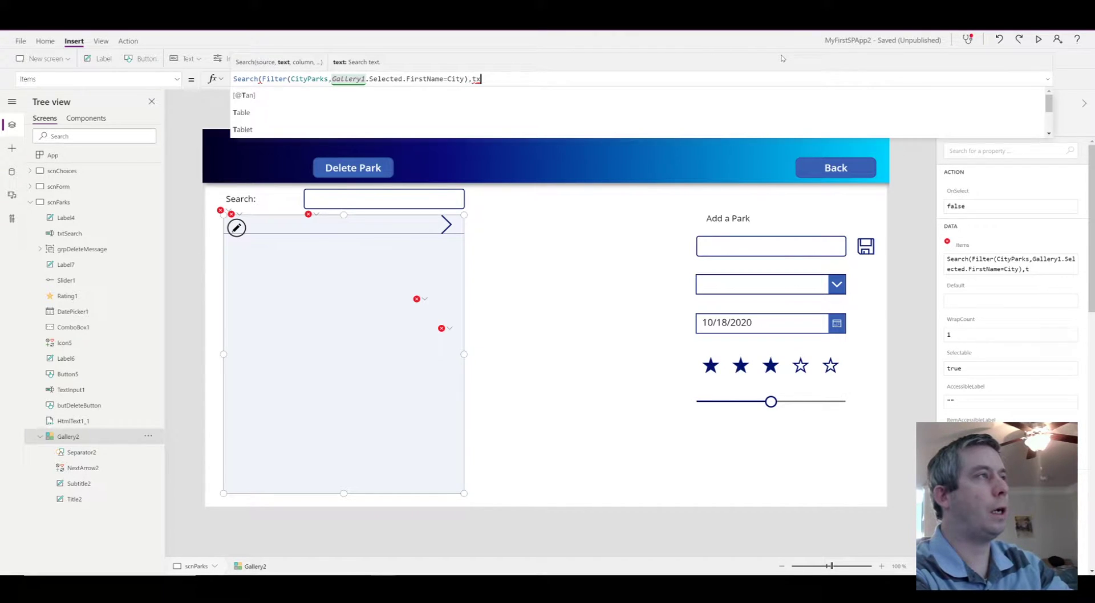
{"action": "type", "text": "txtSearch"}
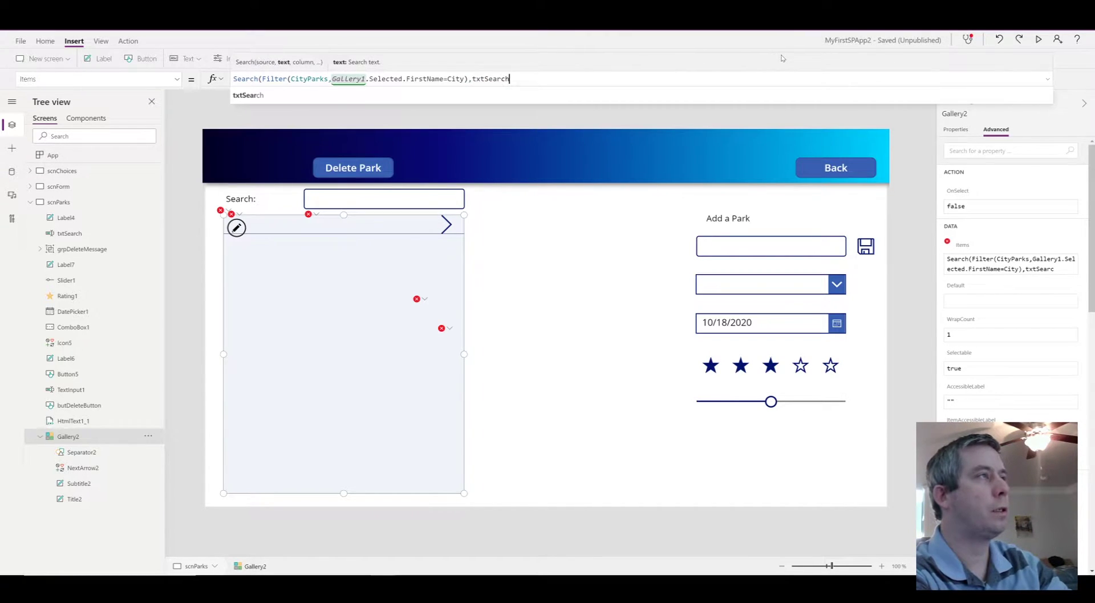
{"action": "type", "text": ".Text,"}
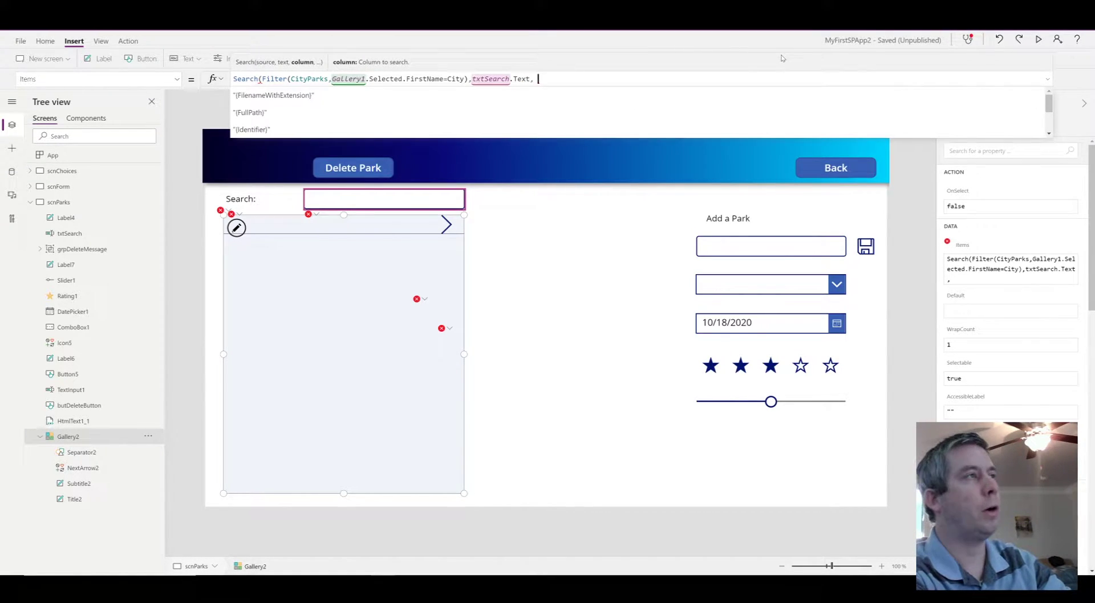
{"action": "type", "text": "\"ParkName"}
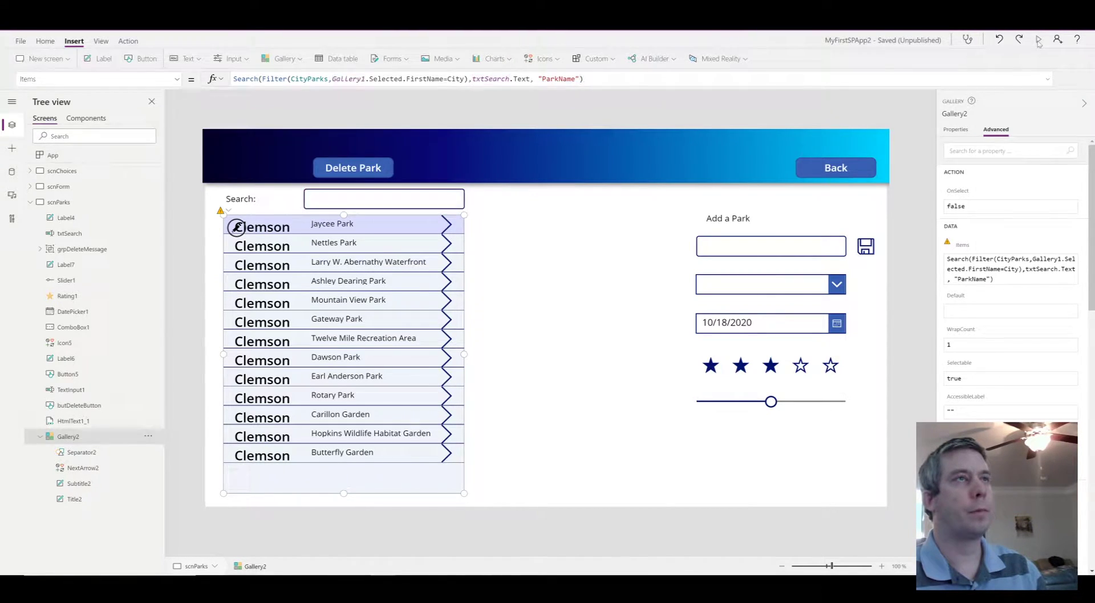
- Preview the app and search for 'nettles' and then 'jayce'
{"action": "left_click", "coordinate": [1038, 40]}
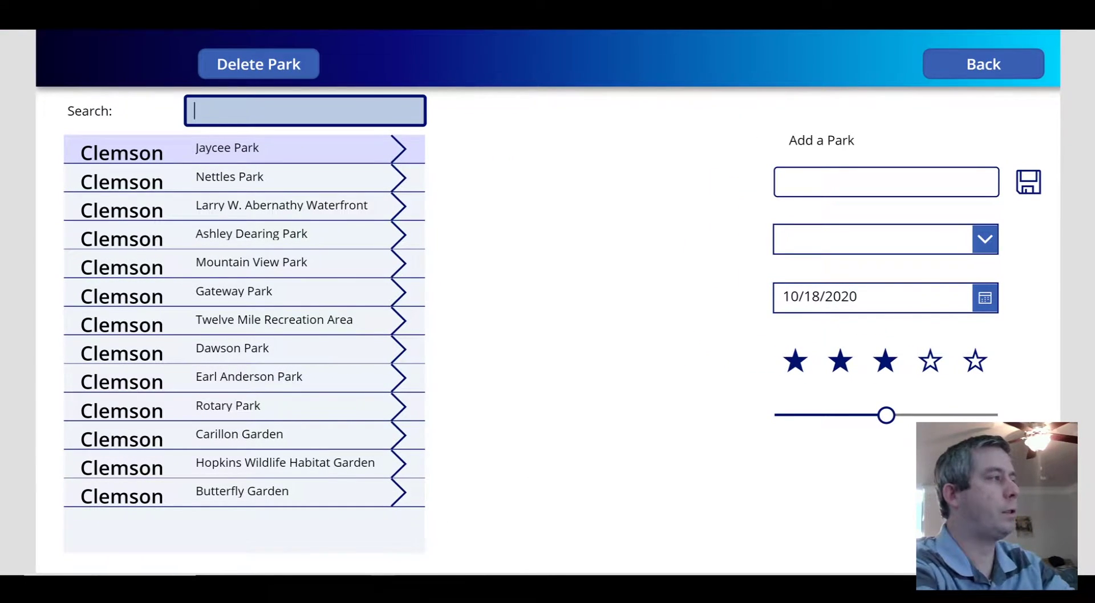
{"action": "type", "text": "nettles"}
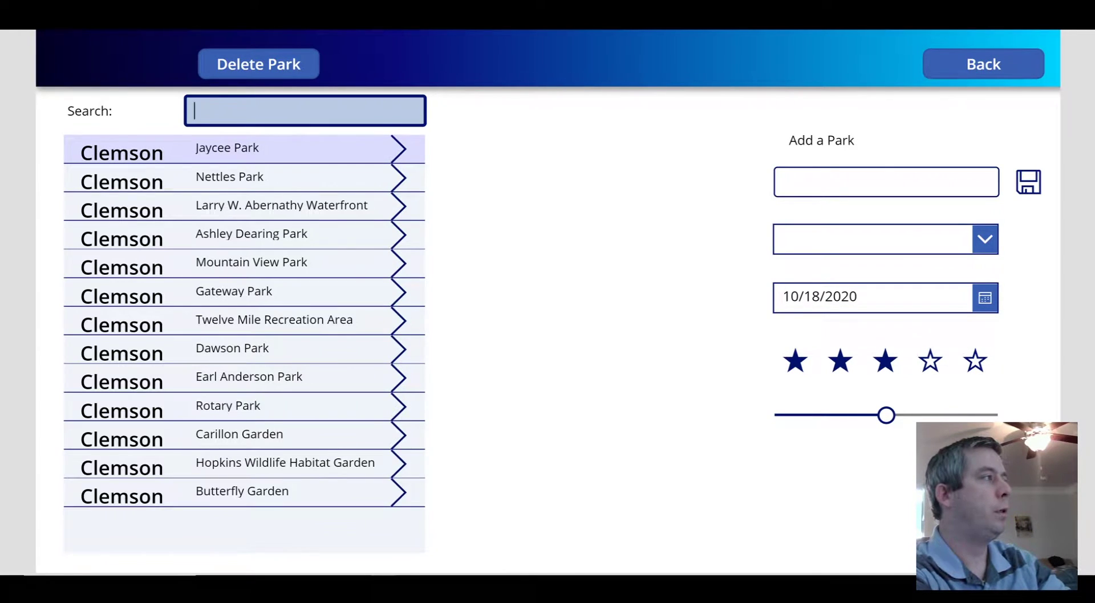
{"action": "type", "text": "jayce"}
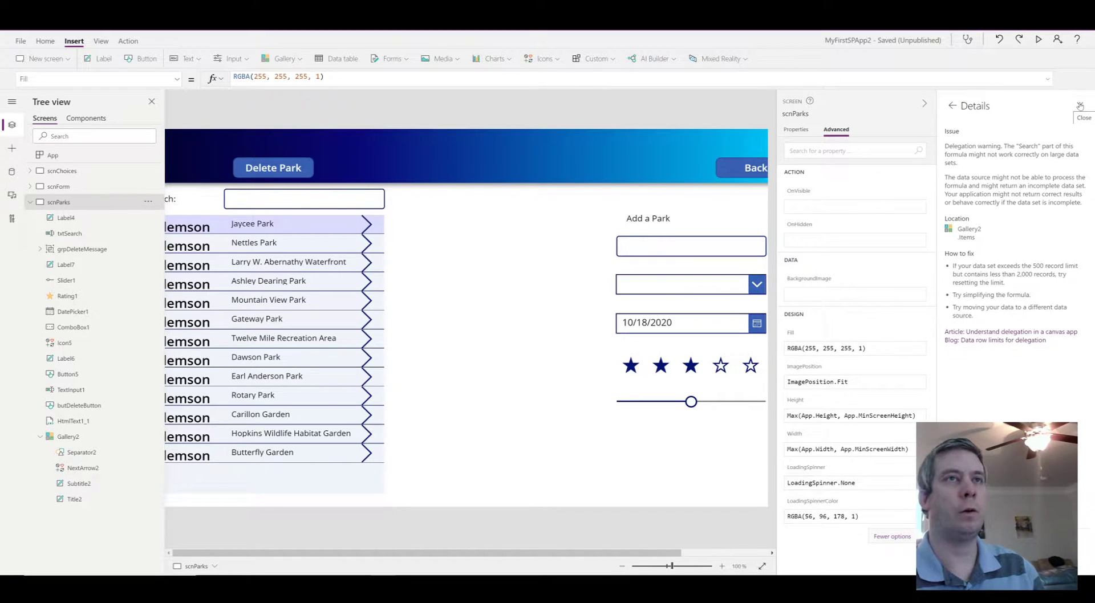
- Close the warning details and insert a blank flexible-height gallery bound to CityParks
{"action": "left_click", "coordinate": [1083, 117]}
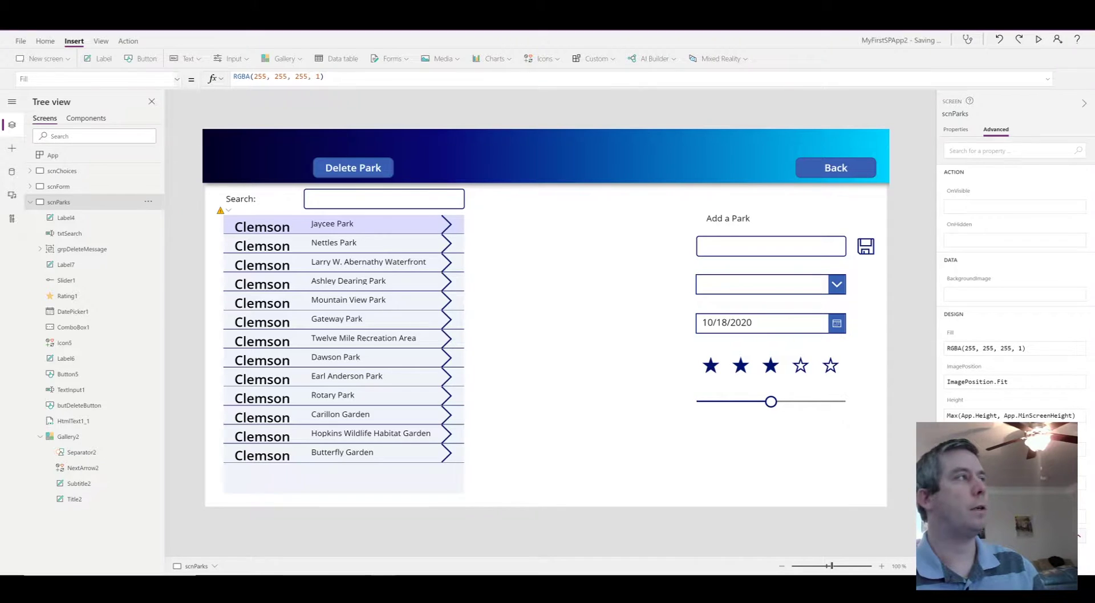
{"action": "left_click", "coordinate": [282, 59]}
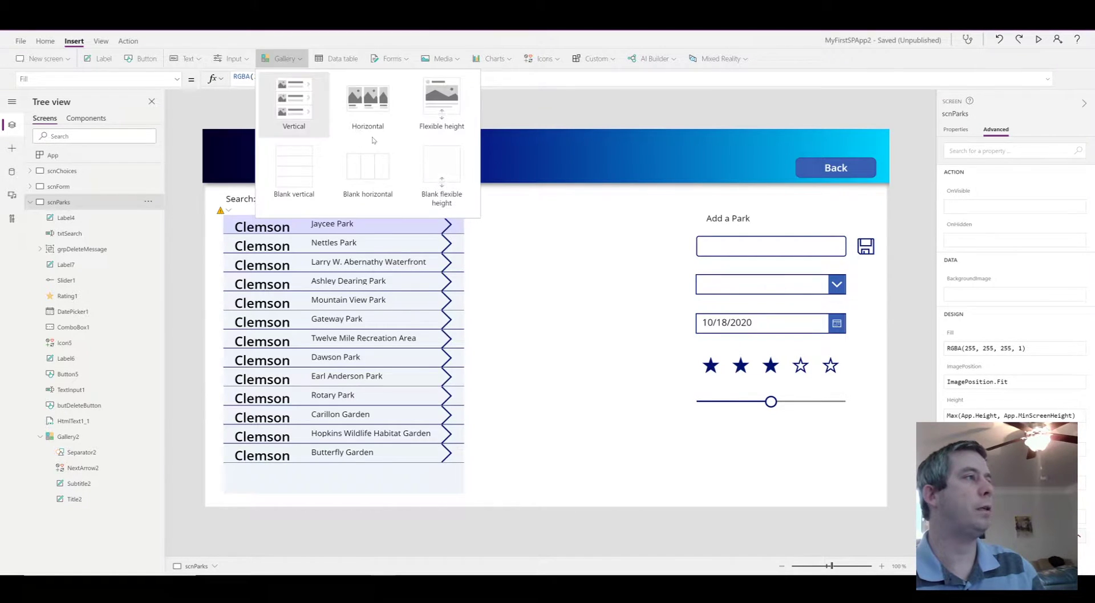
{"action": "mouse_move", "coordinate": [441, 175]}
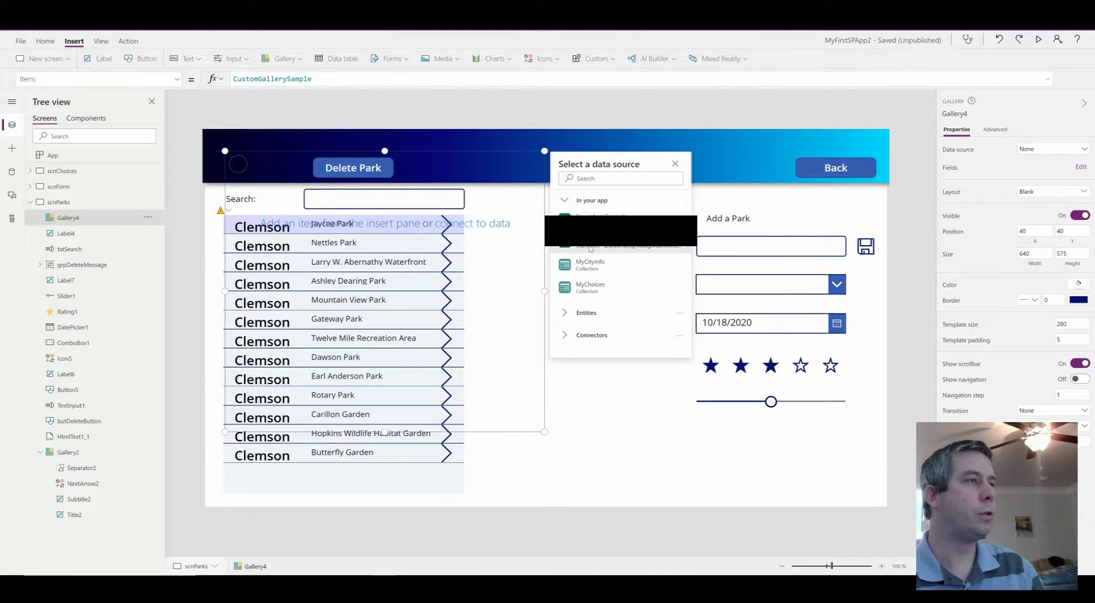
{"action": "left_click", "coordinate": [620, 231]}
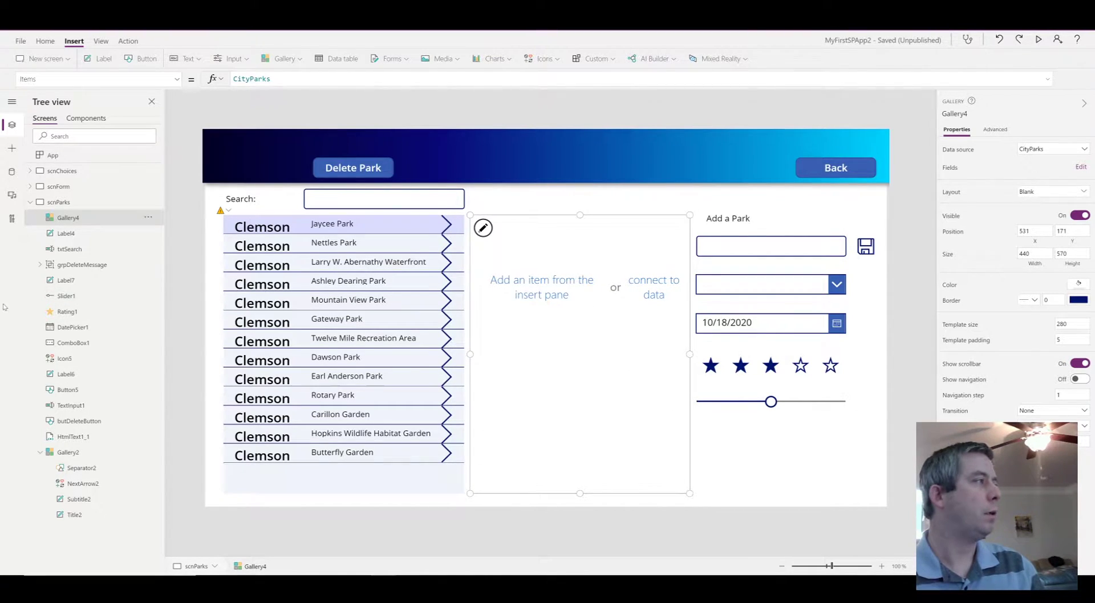
{"action": "mouse_move", "coordinate": [507, 306]}
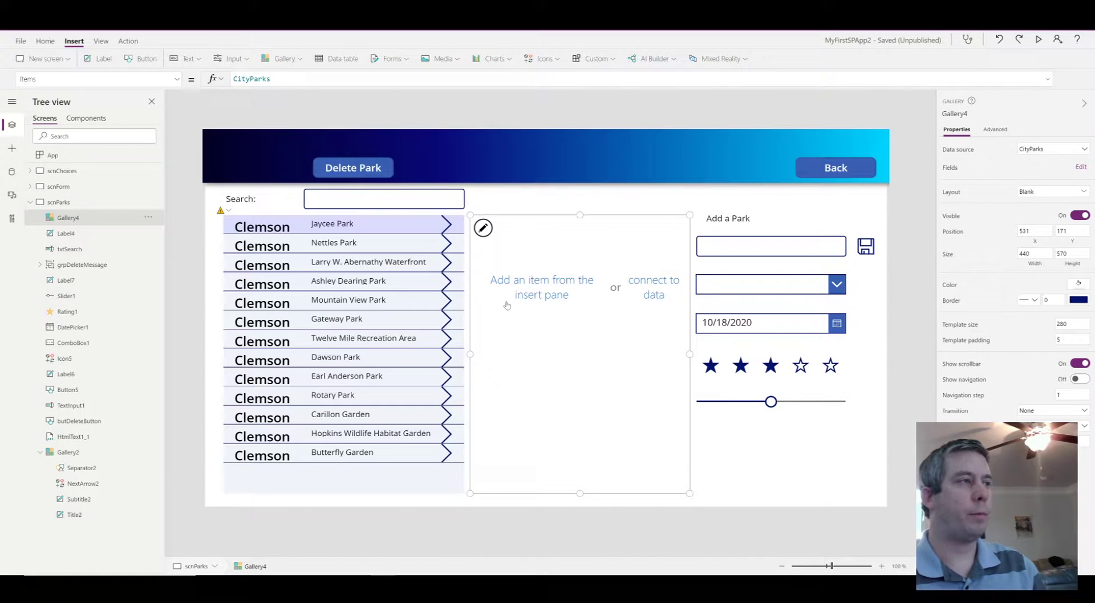
{"action": "mouse_move", "coordinate": [103, 58]}
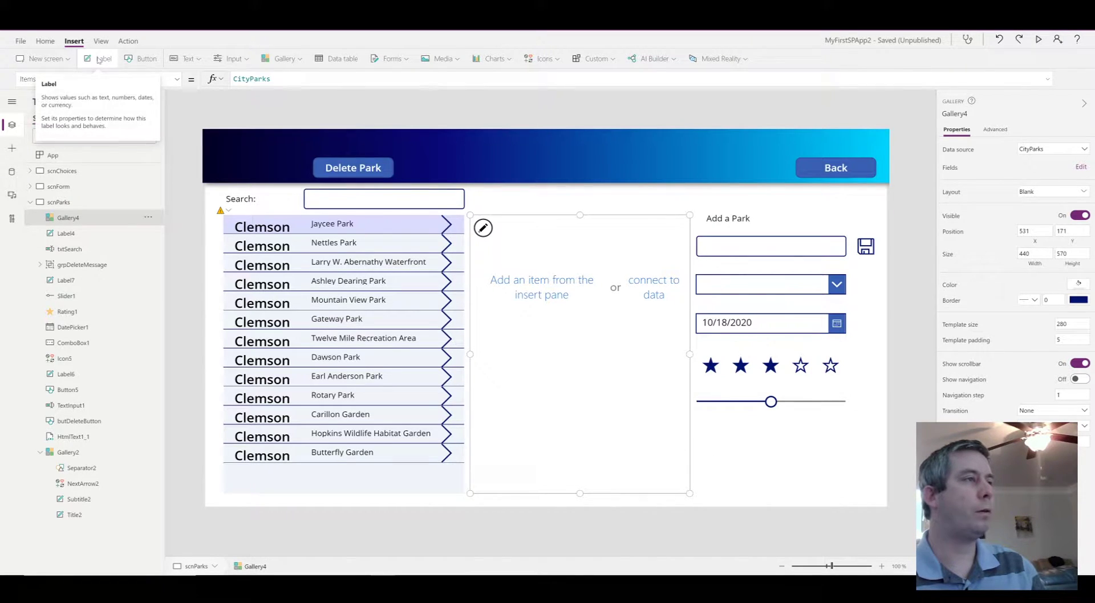
- Add labels to Gallery4's row and set Items to Filter(CityParks, Gallery2.Selected.FirstName=City)
{"action": "left_click", "coordinate": [103, 59]}
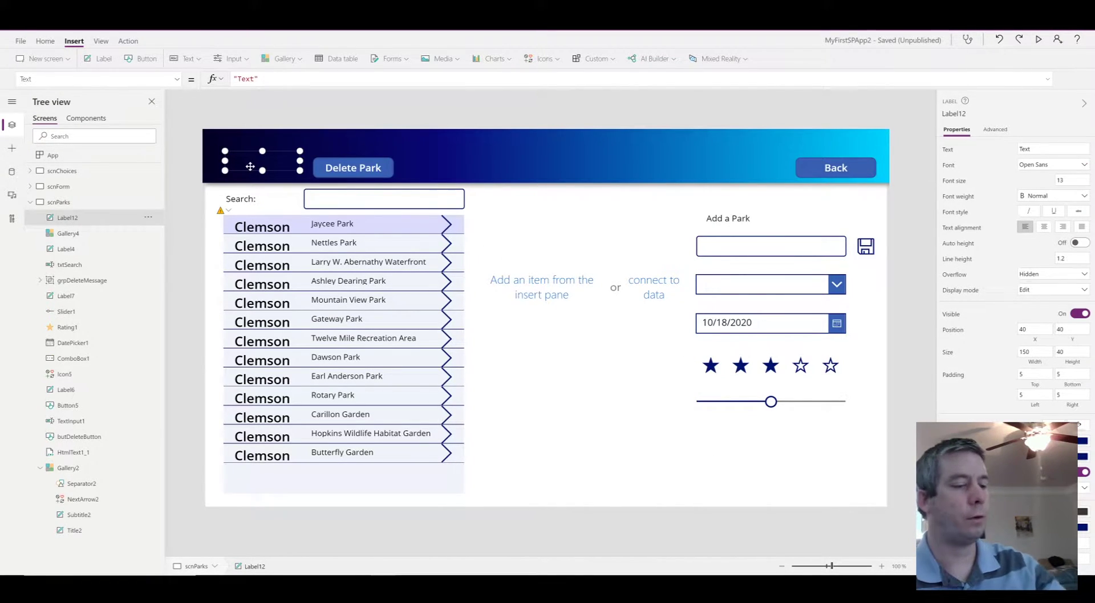
{"action": "left_click", "coordinate": [68, 217]}
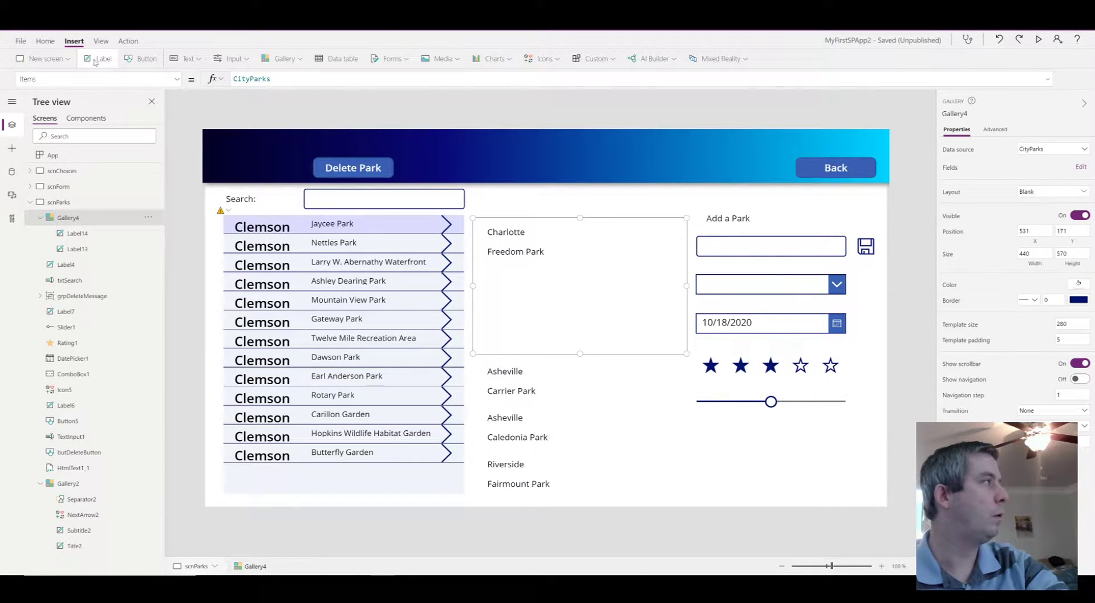
{"action": "left_click", "coordinate": [516, 241]}
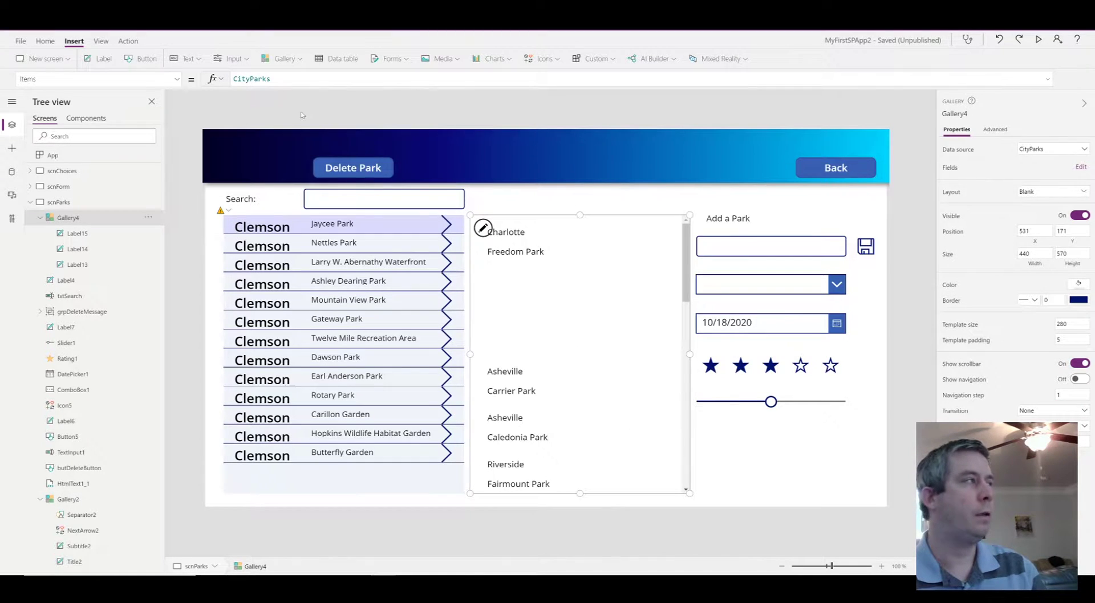
{"action": "left_click", "coordinate": [252, 78]}
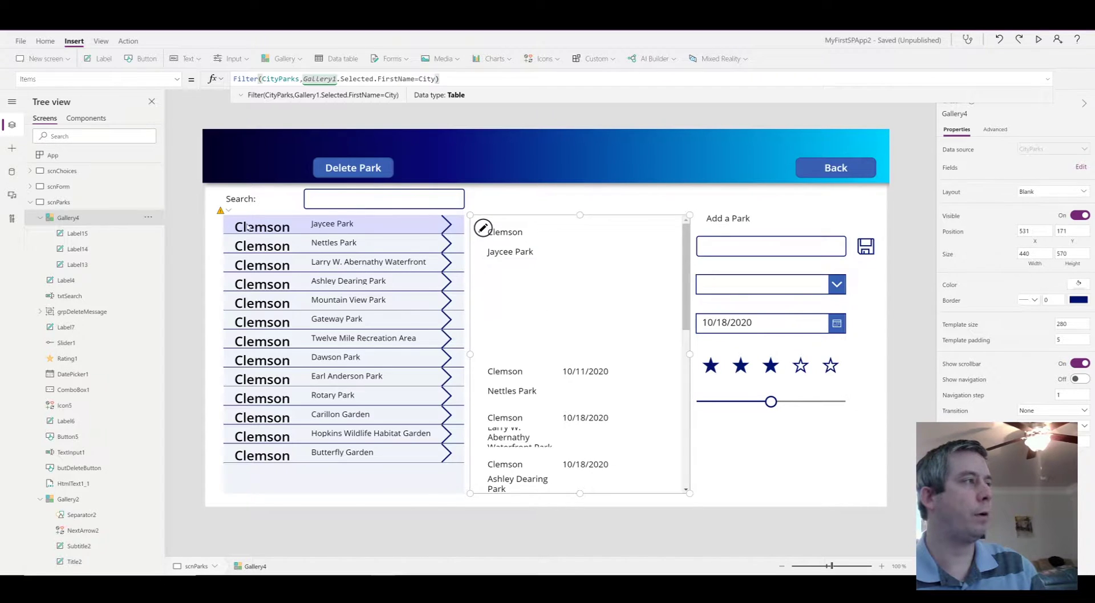
- Shrink the row template, reposition the labels, resize the park name font, and preview
{"action": "left_click", "coordinate": [579, 287]}
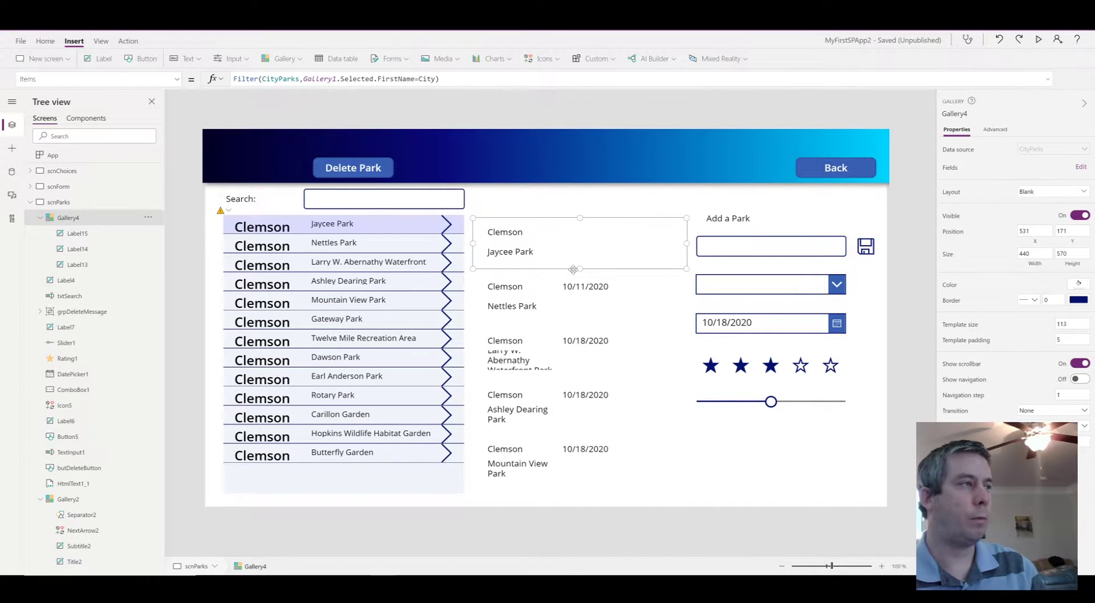
{"action": "left_click", "coordinate": [504, 232]}
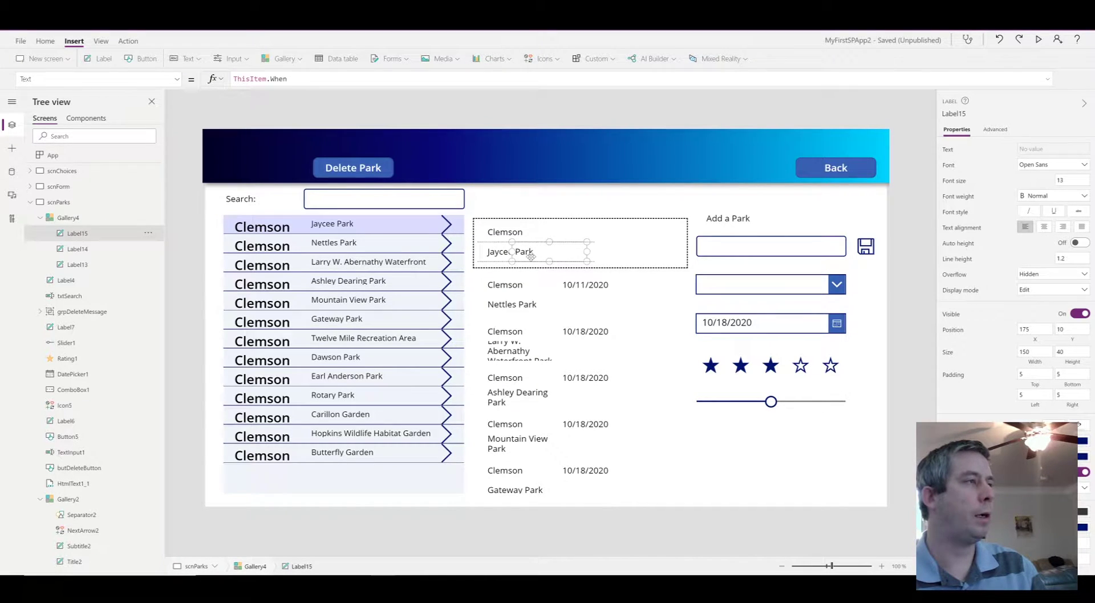
{"action": "left_click", "coordinate": [77, 248]}
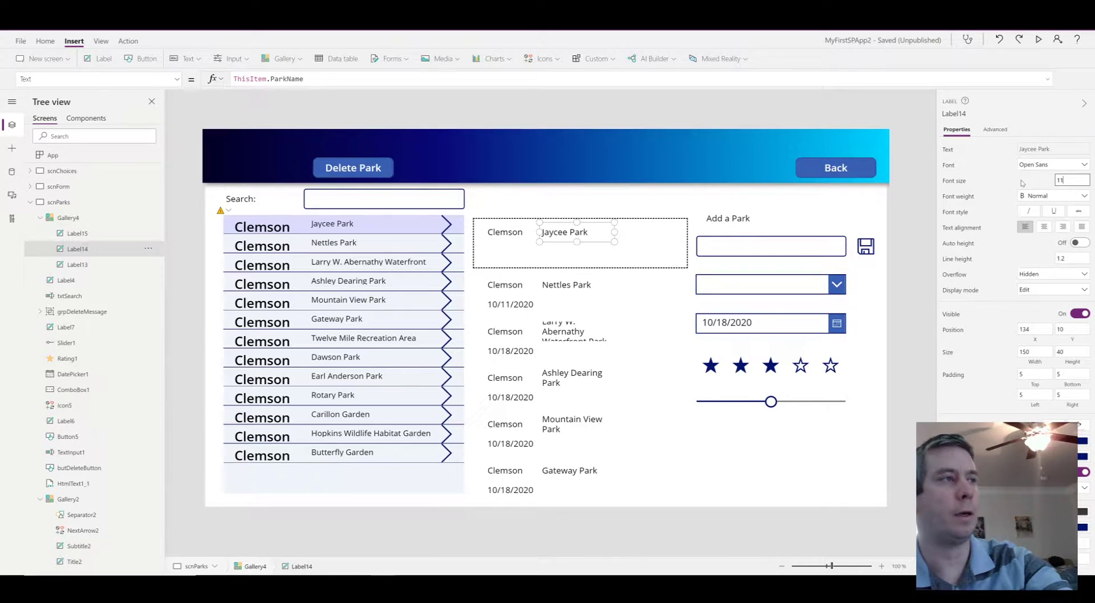
{"action": "left_click", "coordinate": [1078, 196]}
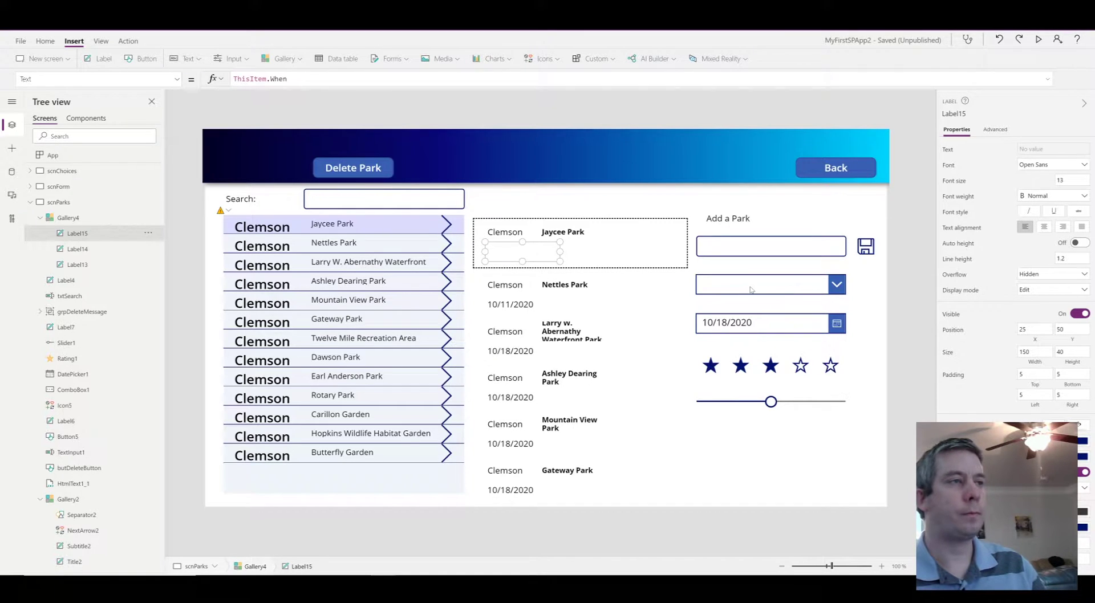
{"action": "left_click", "coordinate": [1038, 40]}
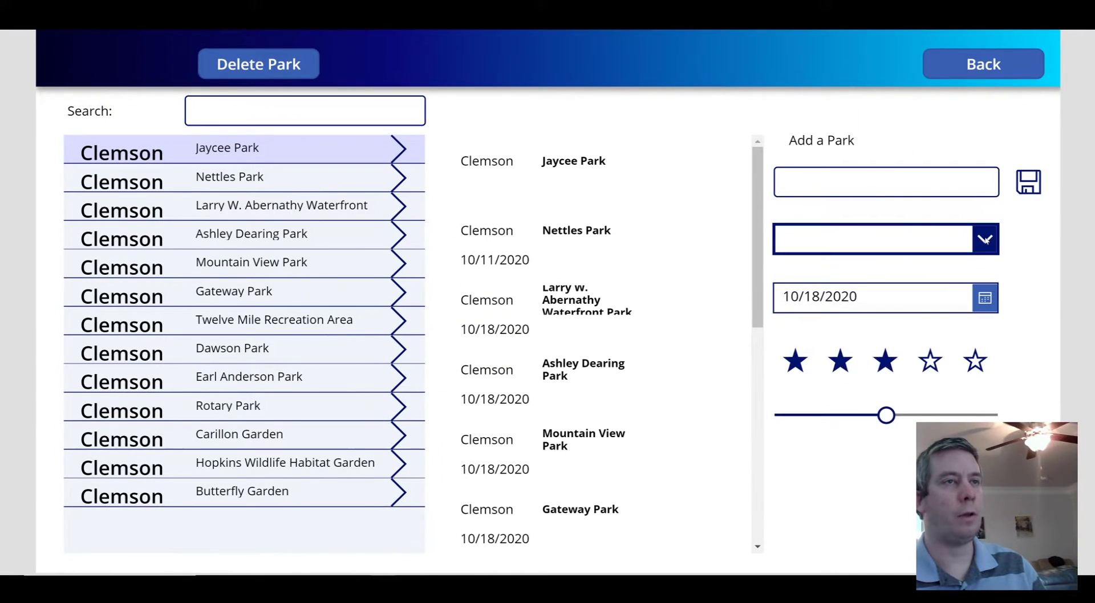
{"action": "left_click", "coordinate": [984, 239]}
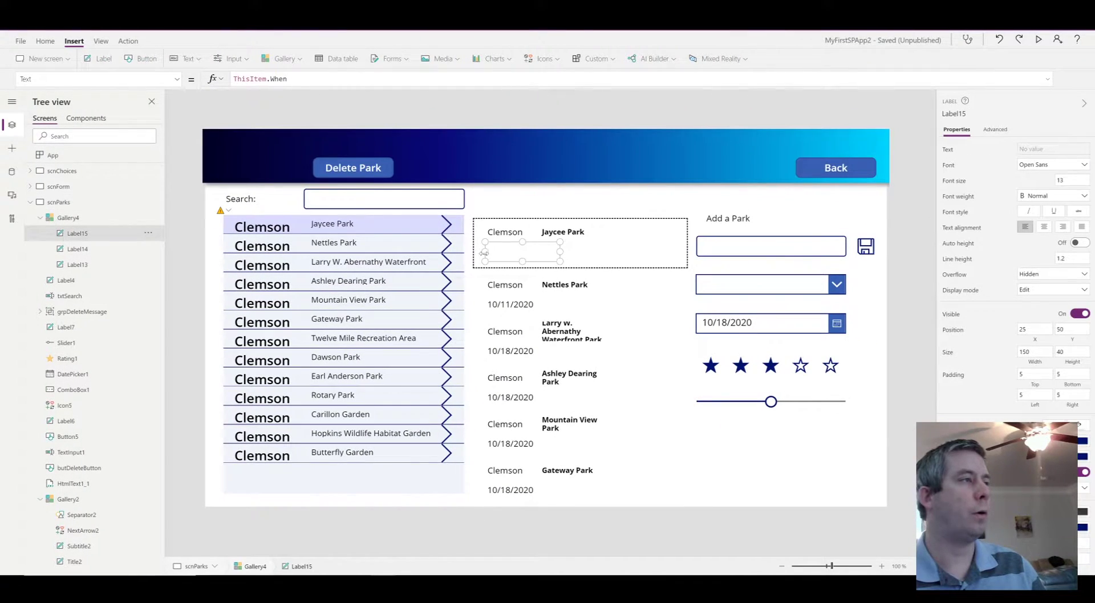
- Move the date label and set the empty label to Concat(ThisItem.Amenities.Value, Value & ", ")
{"action": "left_click_drag", "start_coordinate": [559, 252], "coordinate": [623, 251]}
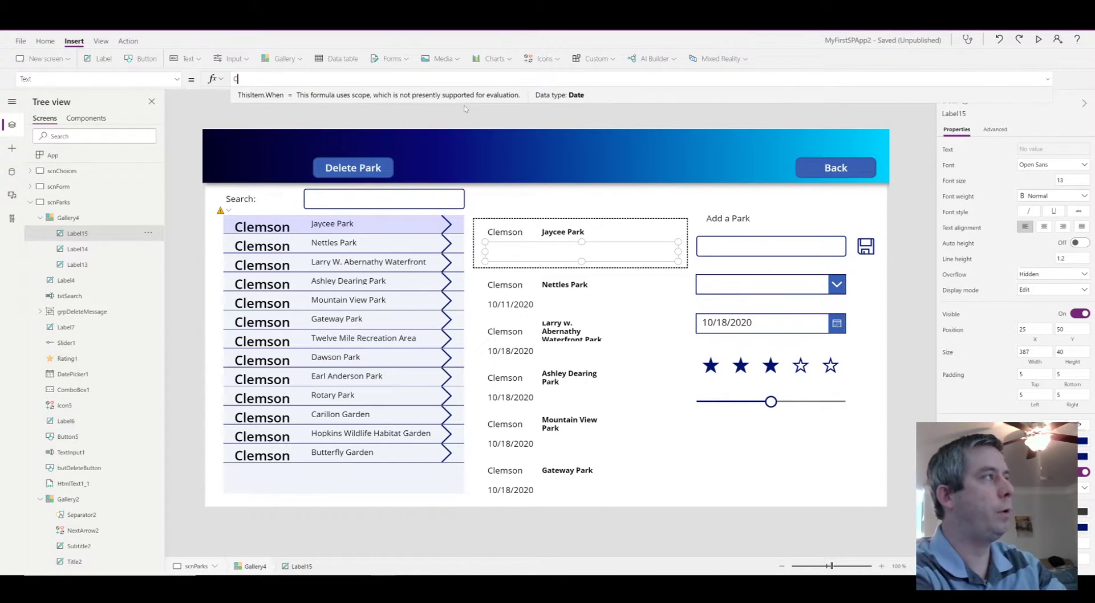
{"action": "type", "text": "oncat("}
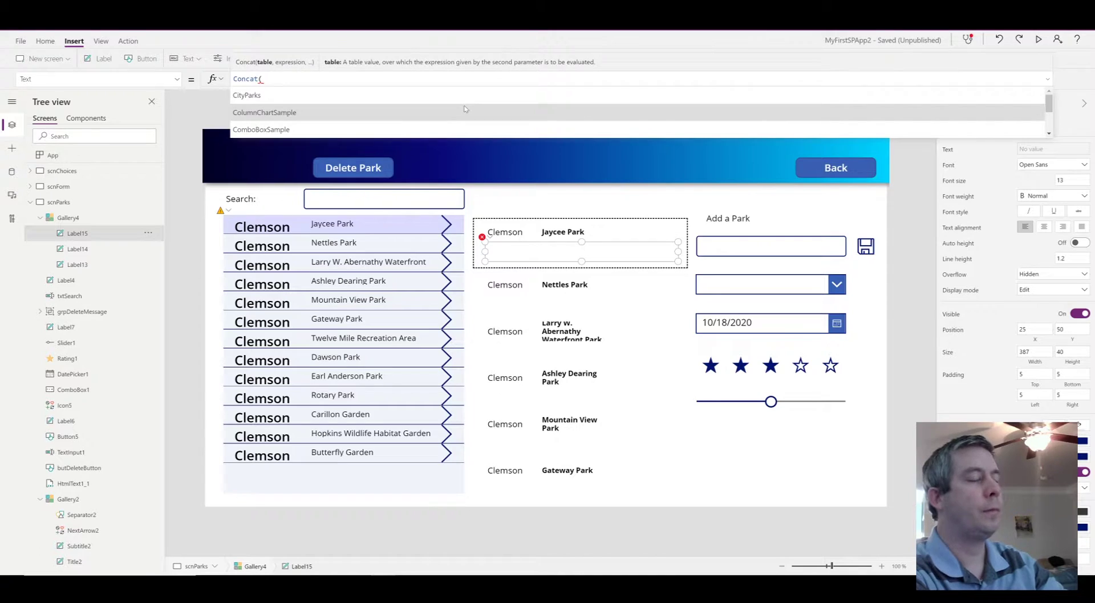
{"action": "type", "text": "T"}
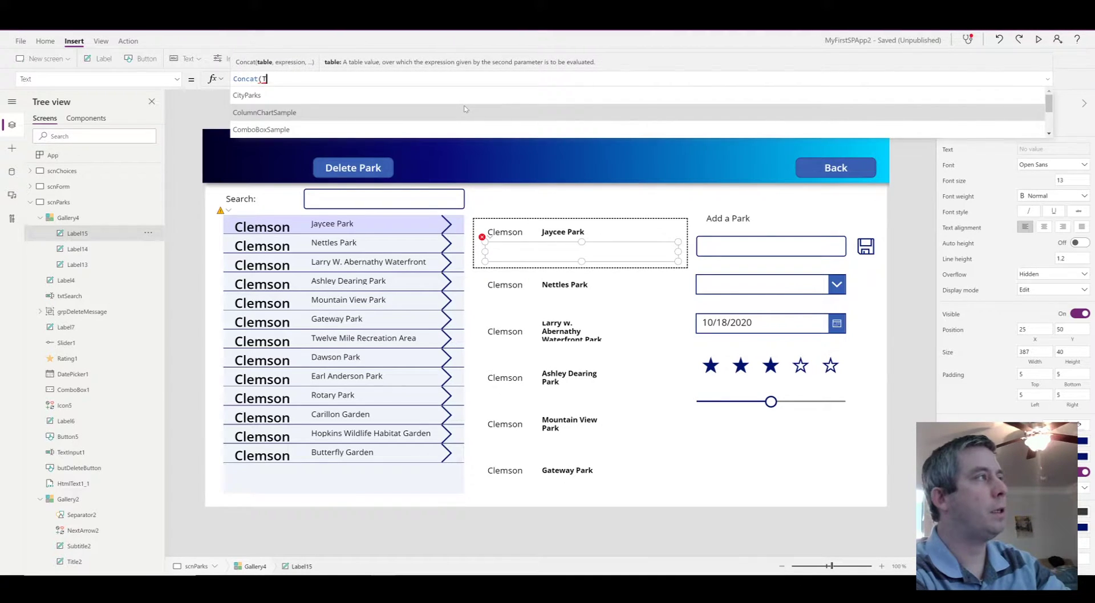
{"action": "type", "text": "hisItem.Amenities"}
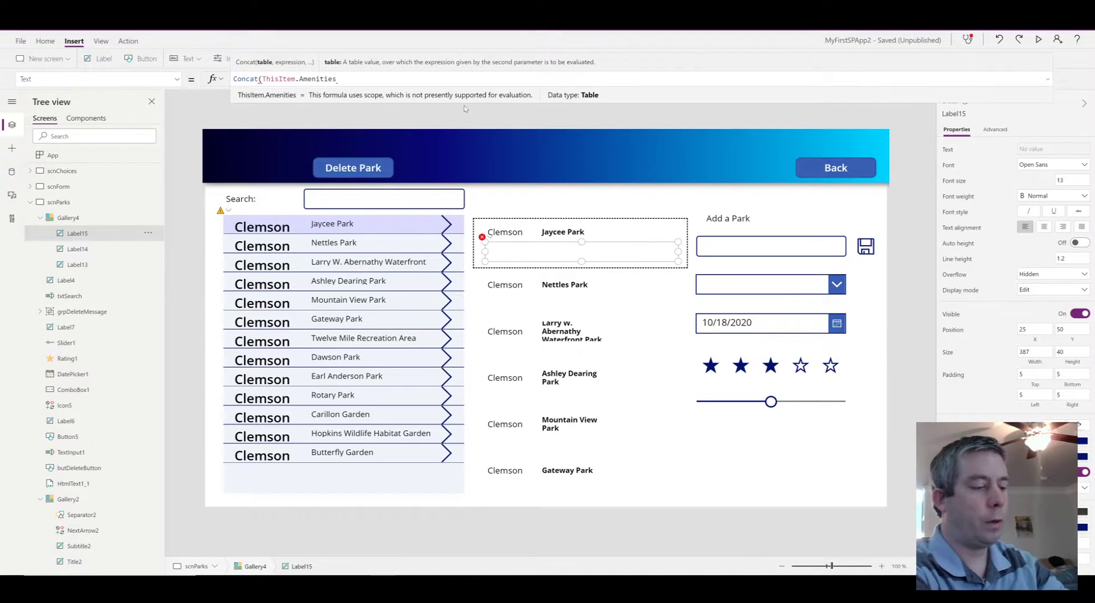
{"action": "type", "text": ".Value,"}
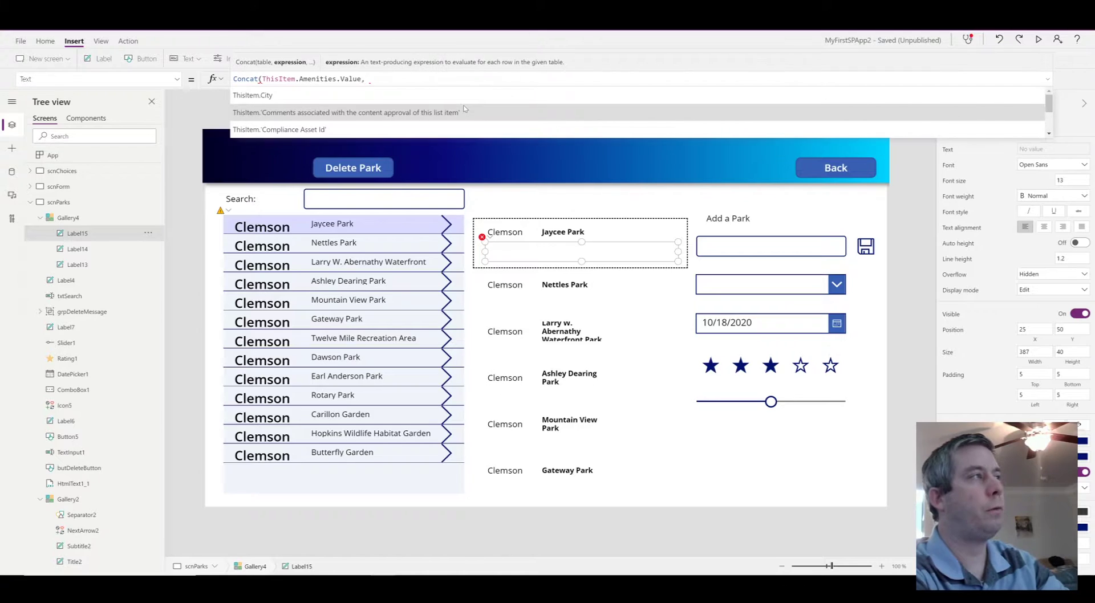
{"action": "type", "text": "Value"}
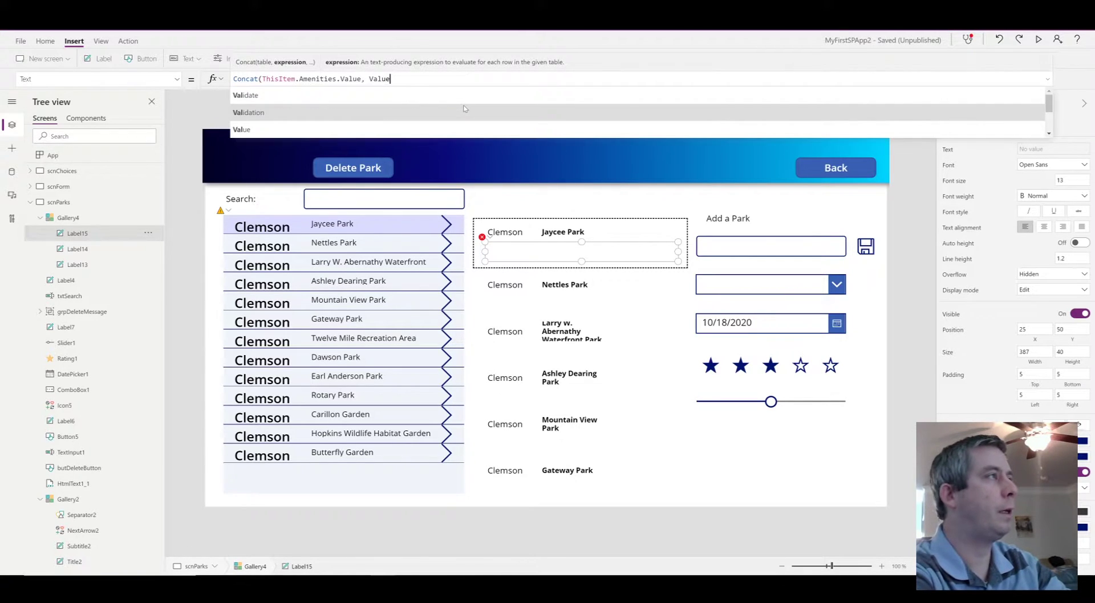
{"action": "type", "text": "& \","}
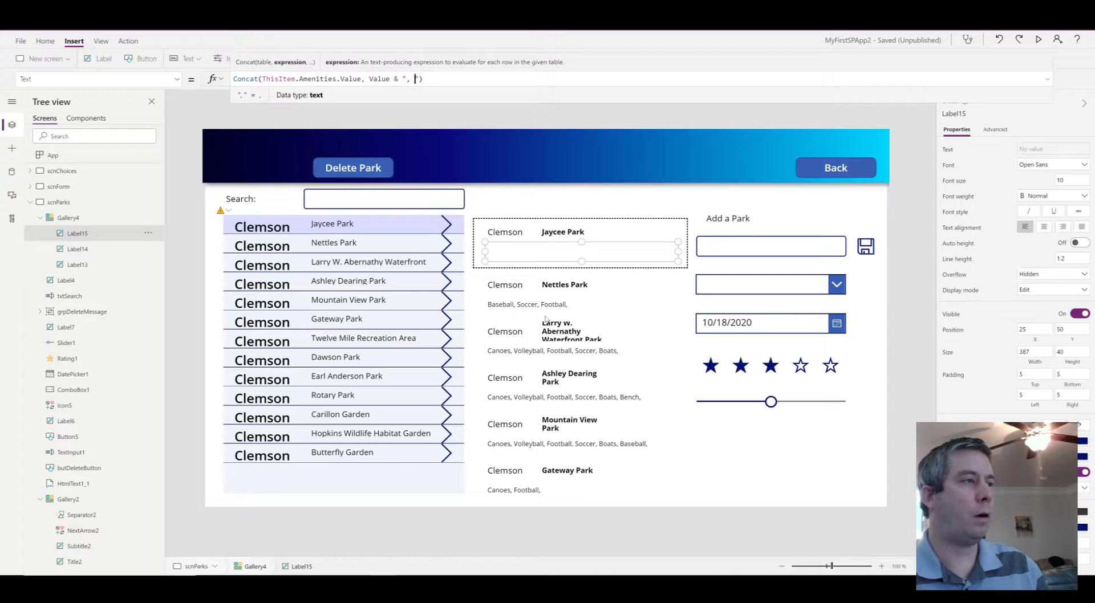
- Select the park name label, then preview the app and exit
{"action": "left_click", "coordinate": [562, 231]}
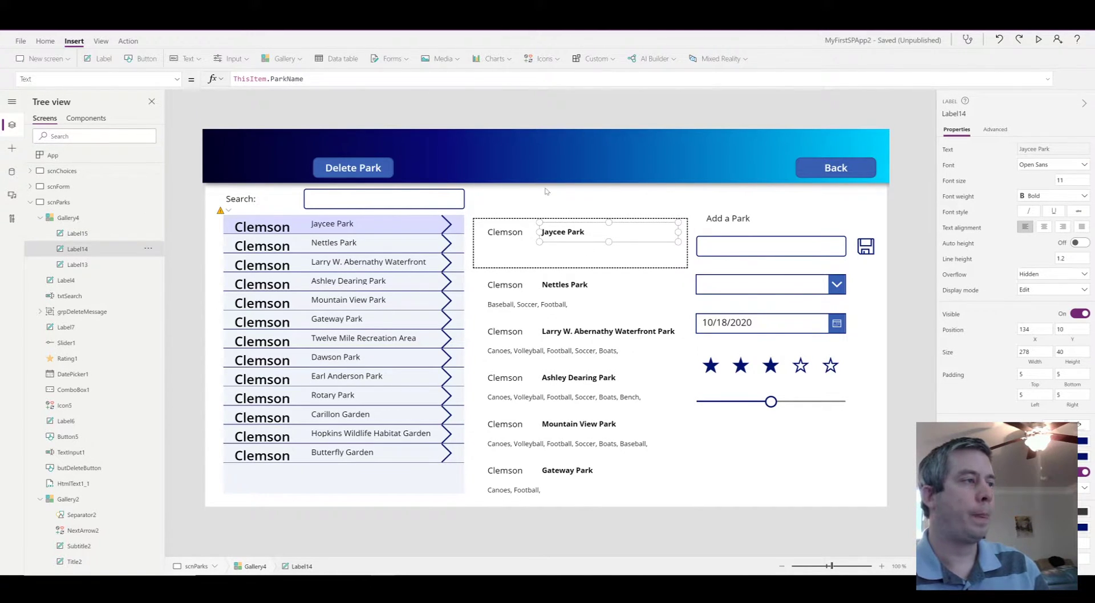
{"action": "left_click", "coordinate": [1038, 40]}
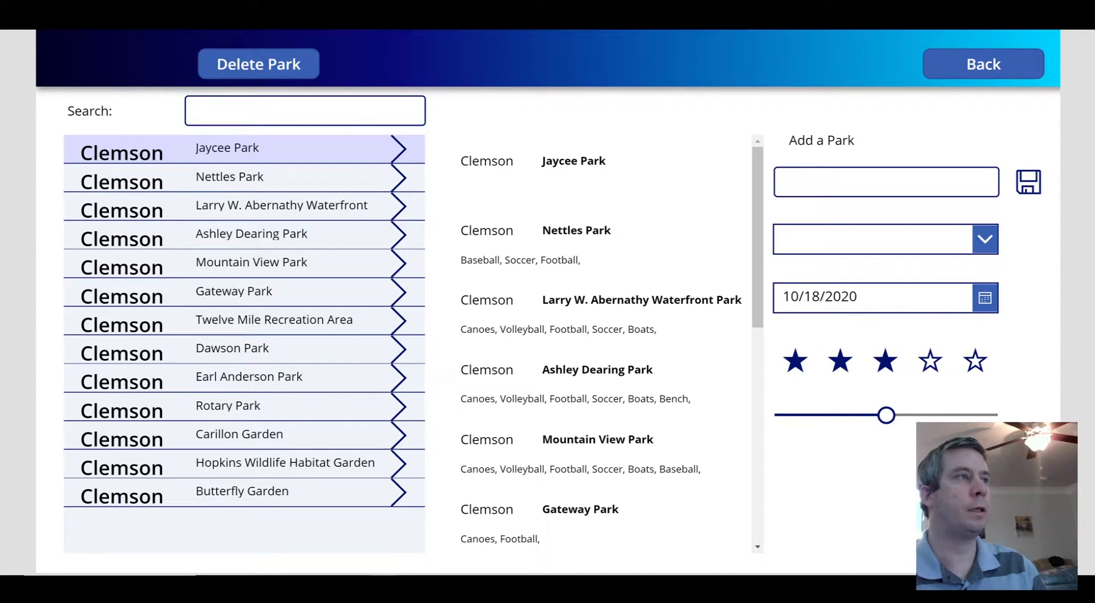
{"action": "key", "text": "Escape"}
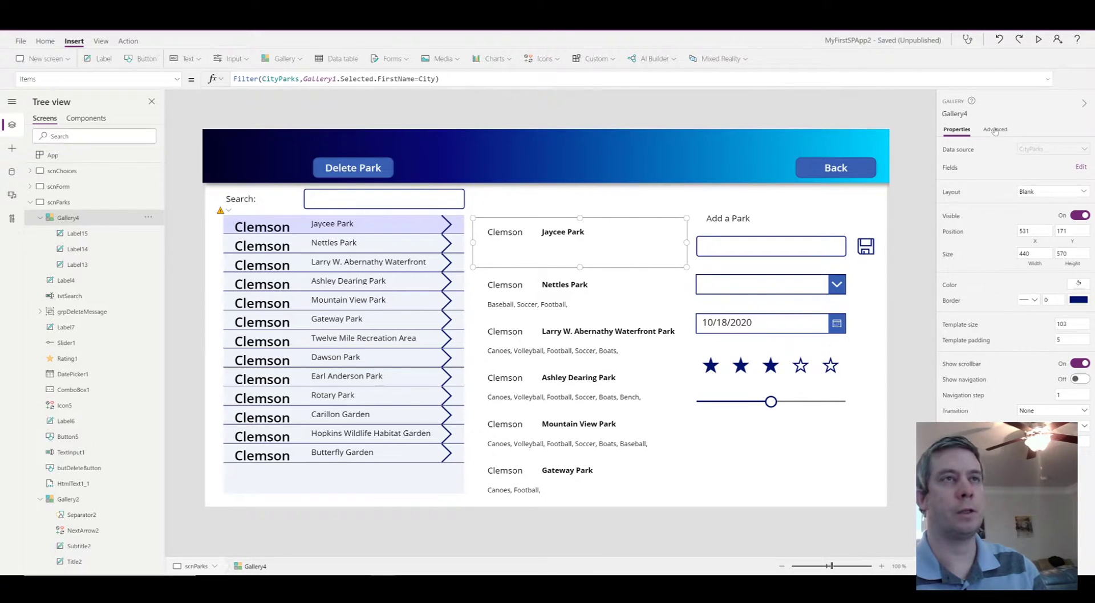
- Set the gallery's TemplateFill to RGBA(240, 240, 240, 1) and tighten the row labels
{"action": "left_click", "coordinate": [994, 130]}
{"action": "type", "text": "templatefill"}
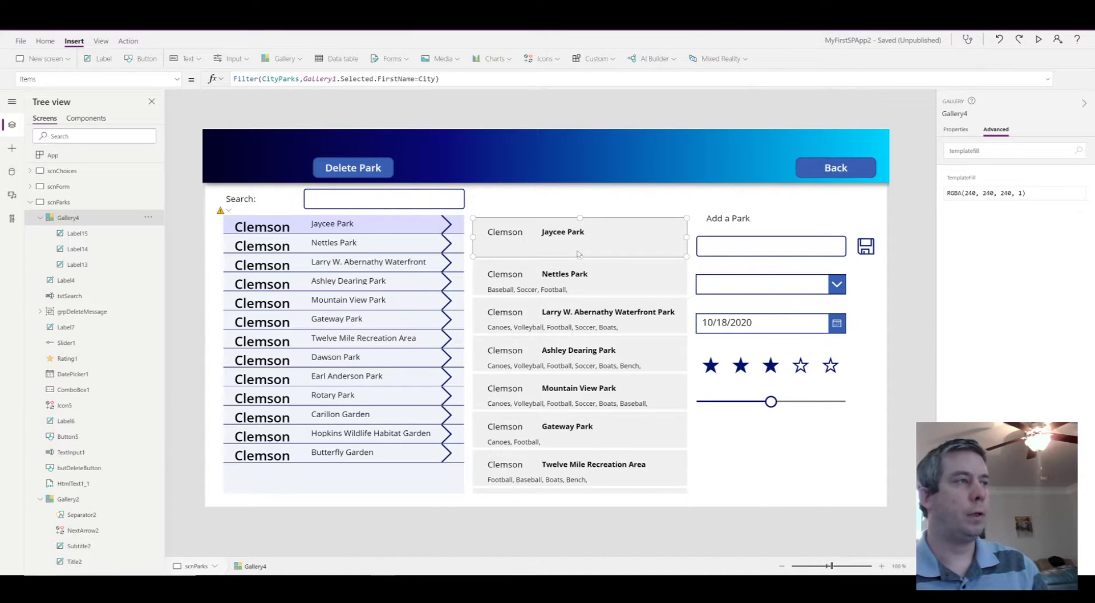
{"action": "left_click", "coordinate": [505, 231]}
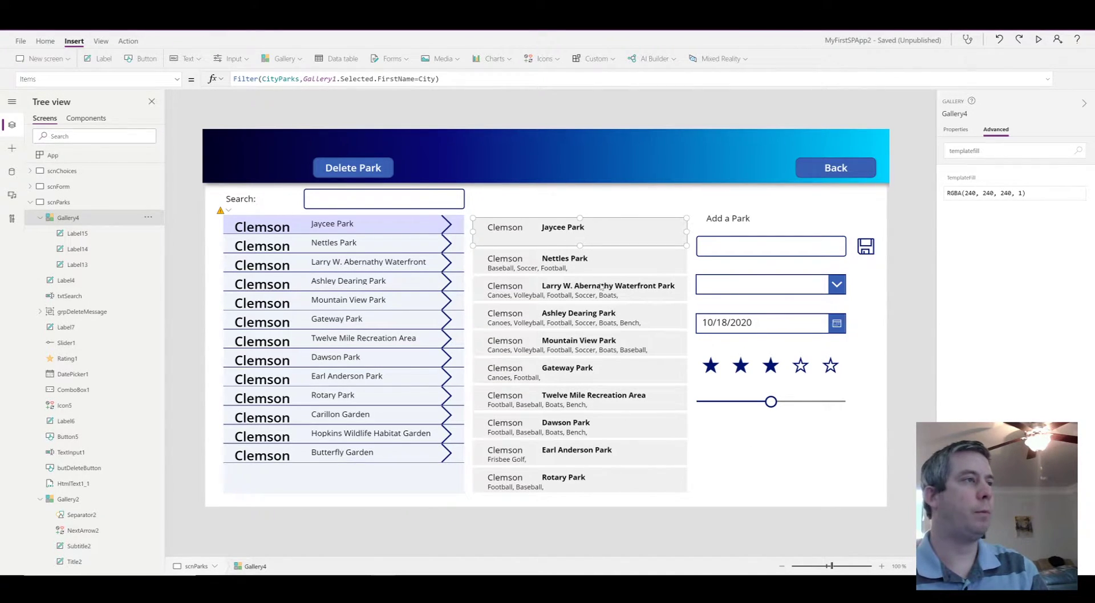
{"action": "mouse_move", "coordinate": [589, 230]}
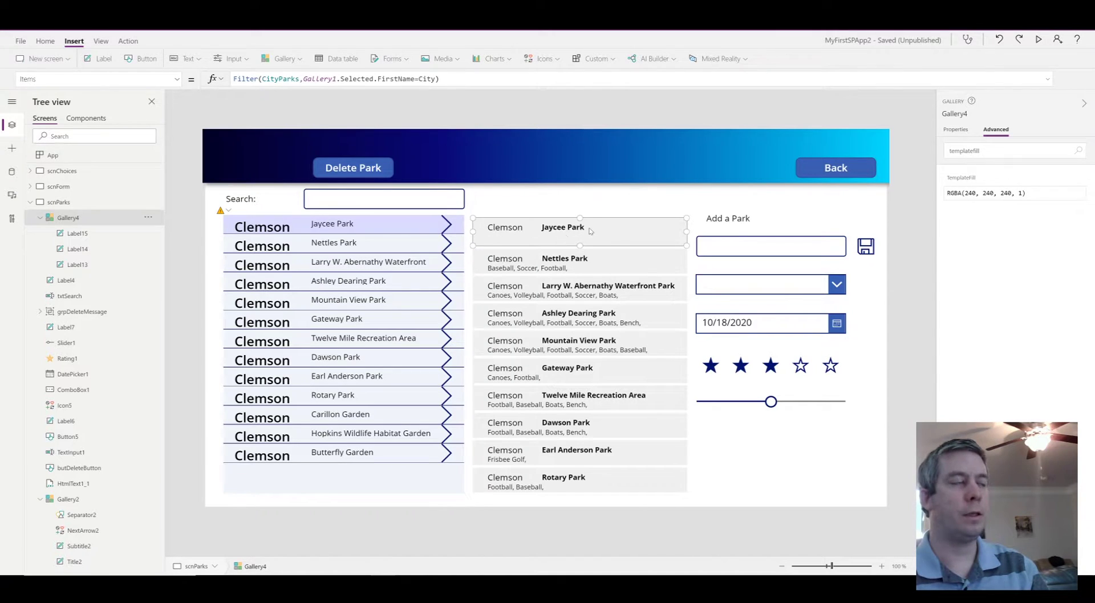
{"action": "mouse_move", "coordinate": [517, 240]}
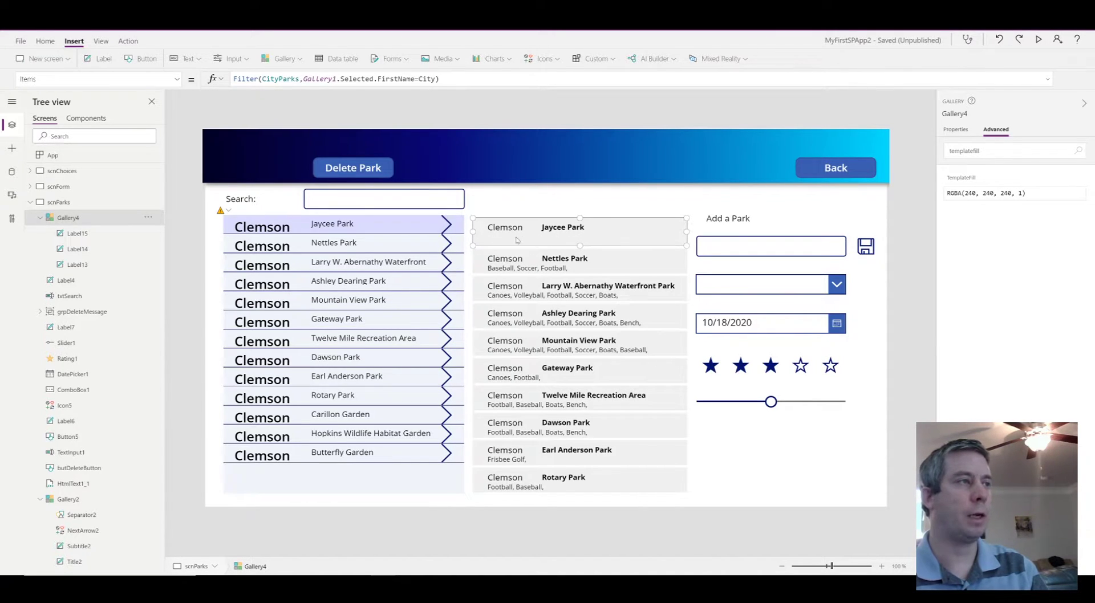
{"action": "mouse_move", "coordinate": [523, 437]}
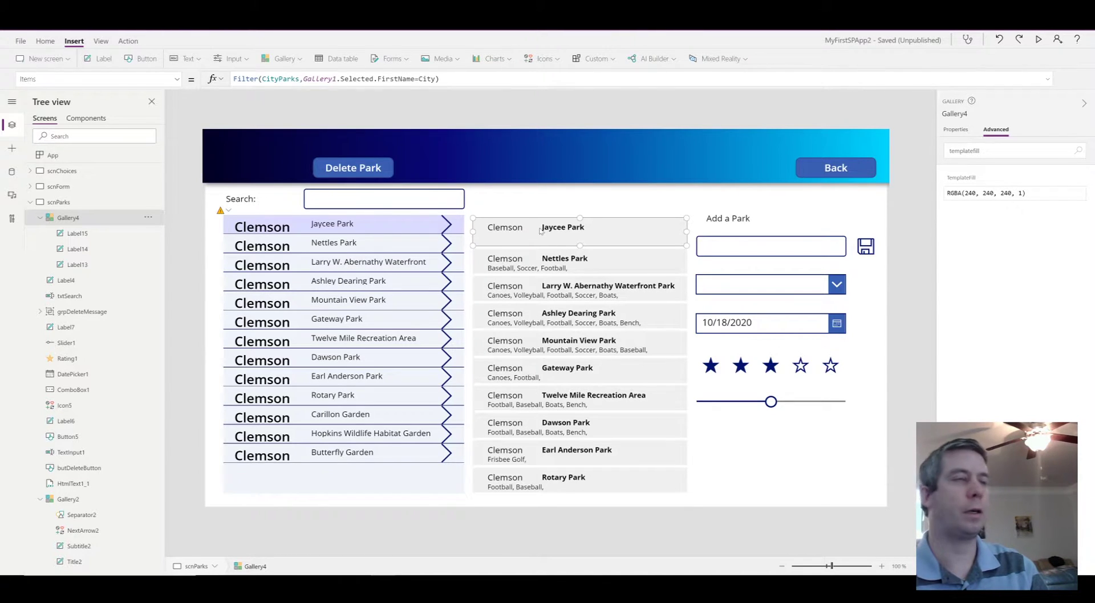
{"action": "mouse_move", "coordinate": [606, 271]}
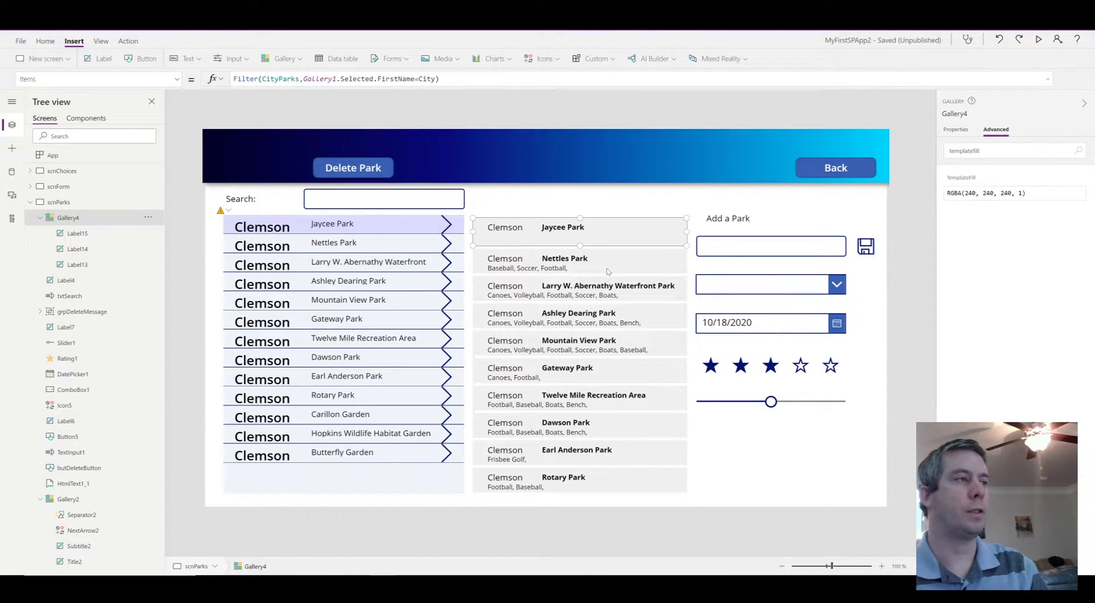
{"action": "mouse_move", "coordinate": [411, 321]}
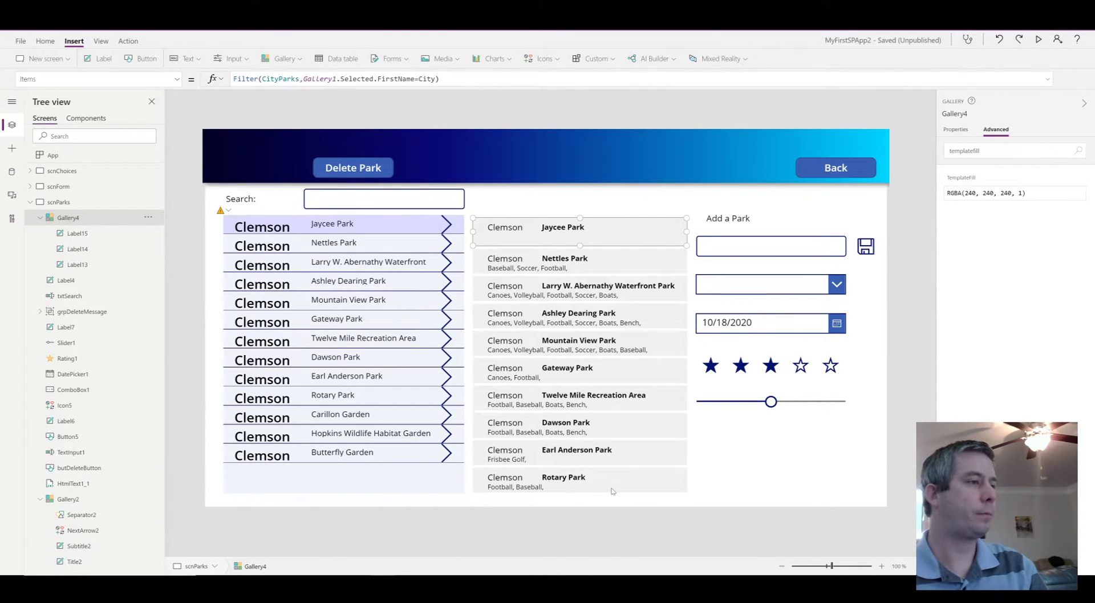
{"action": "mouse_move", "coordinate": [495, 226]}
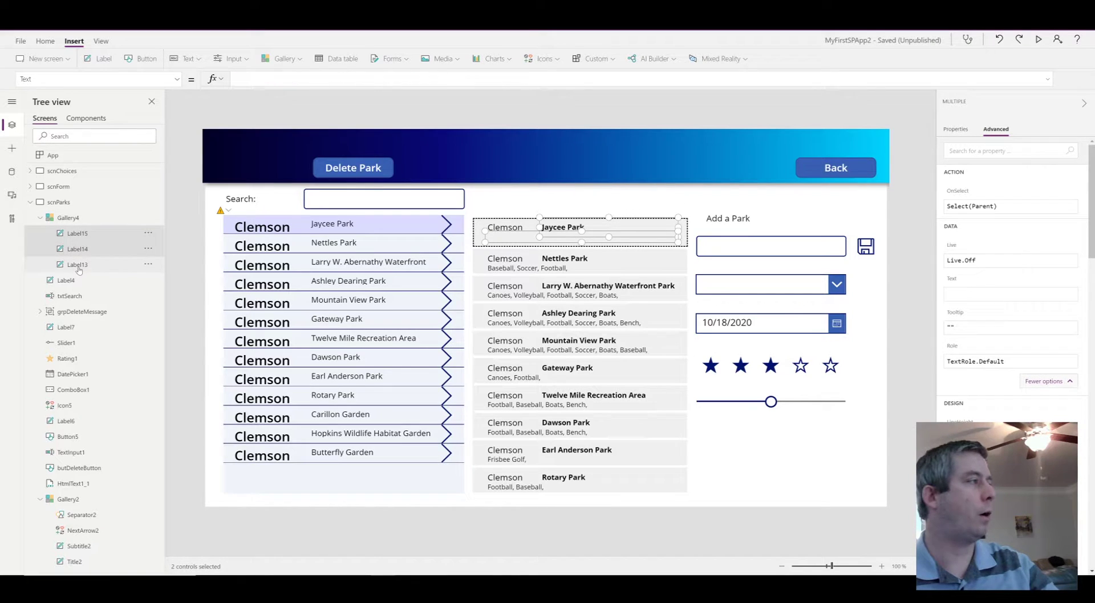
{"action": "left_click", "coordinate": [77, 264]}
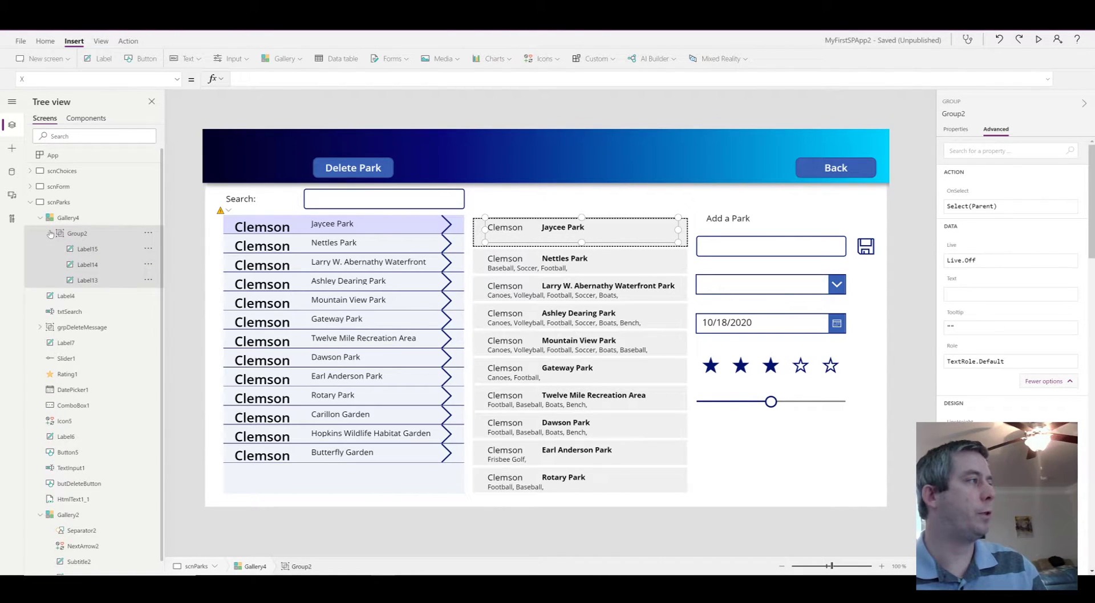
- Collapse the label group, rename it grpParks, and select its Visible property
{"action": "left_click", "coordinate": [40, 233]}
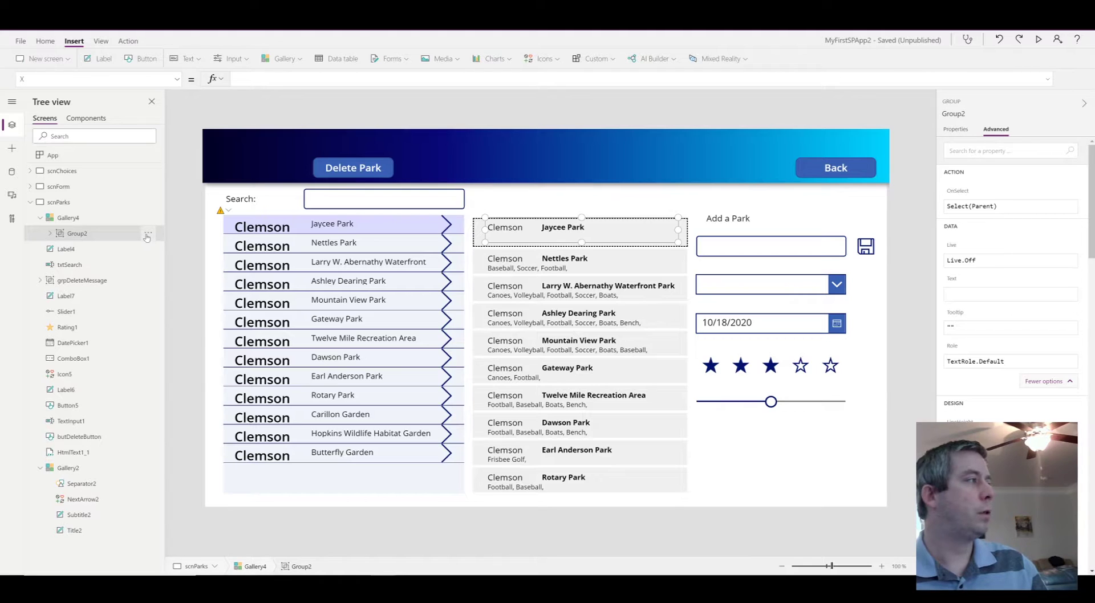
{"action": "double_click", "coordinate": [77, 233]}
{"action": "type", "text": "grpParks"}
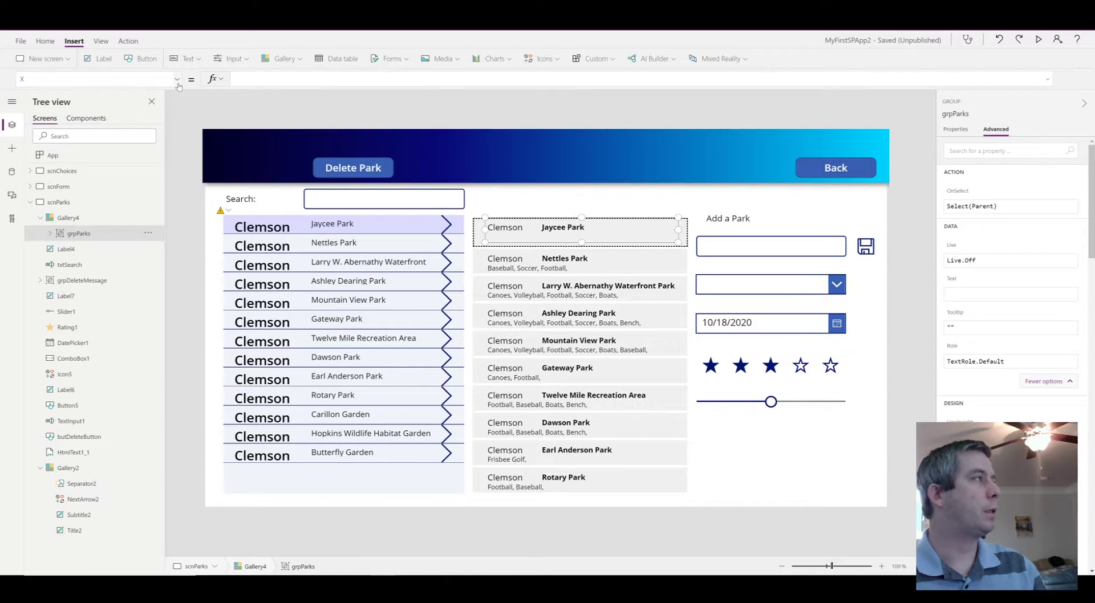
{"action": "left_click", "coordinate": [178, 78]}
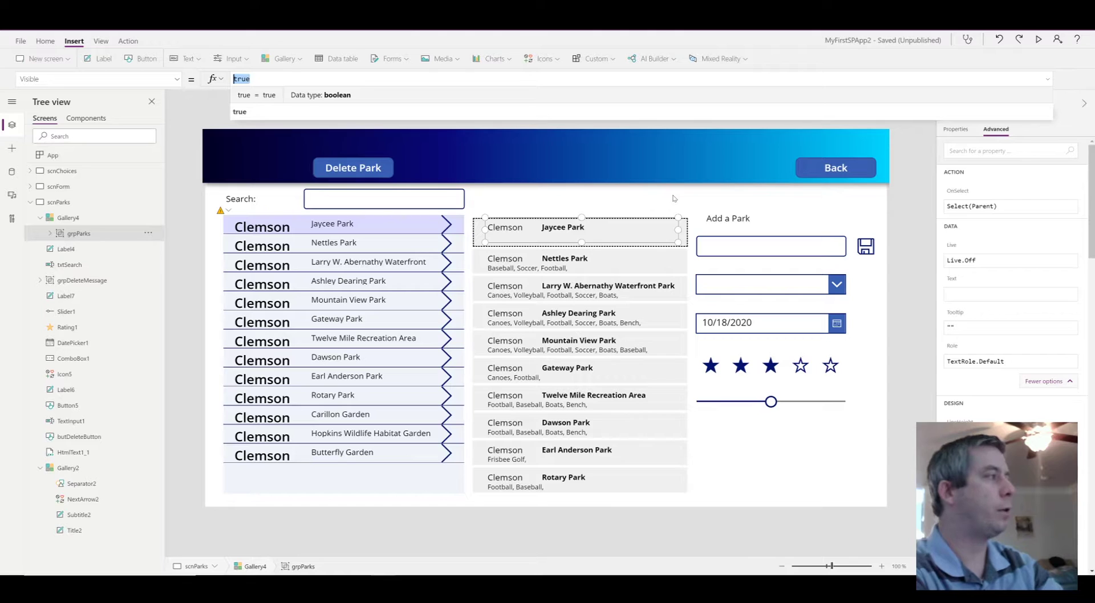
- Set grpParks.Visible to txtSearch.Text in ThisItem.ParkName
{"action": "left_click", "coordinate": [579, 230]}
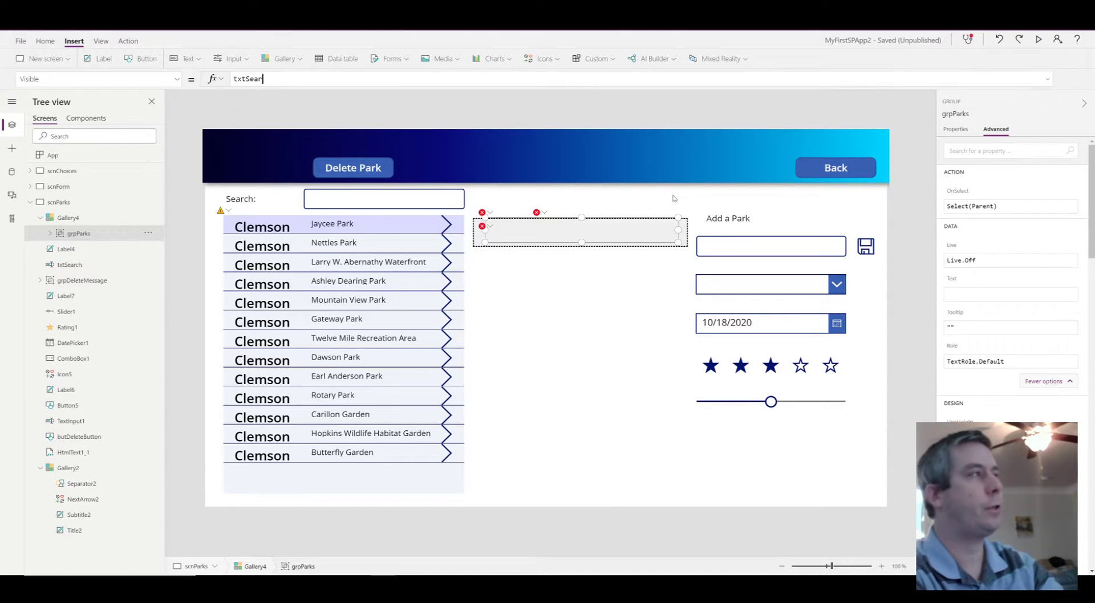
{"action": "type", "text": ".Text"}
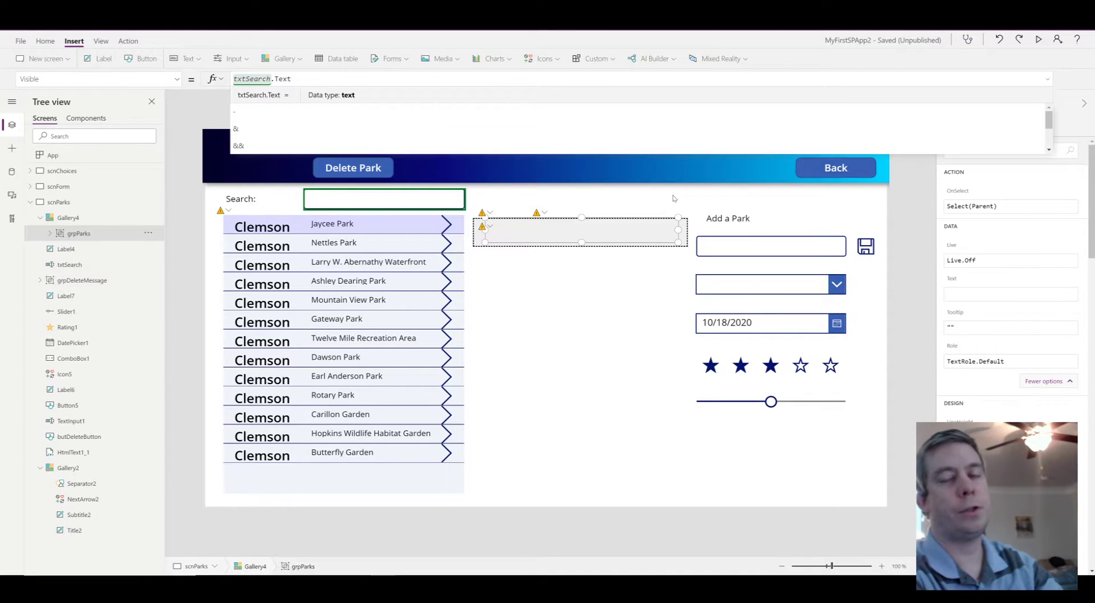
{"action": "type", "text": "in ThisItem.ParkName"}
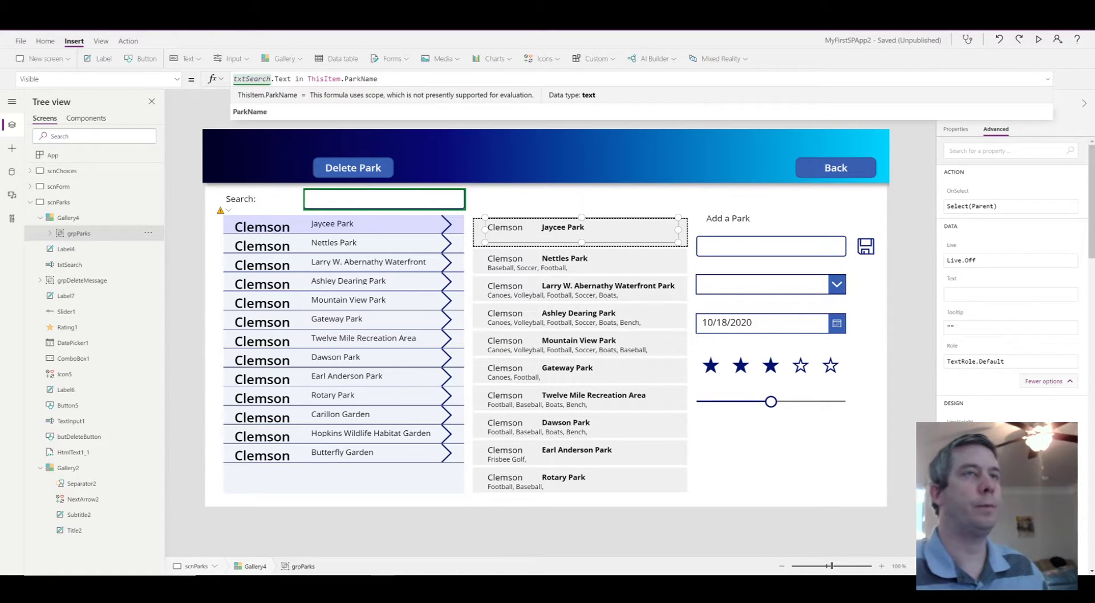
{"action": "mouse_move", "coordinate": [243, 214]}
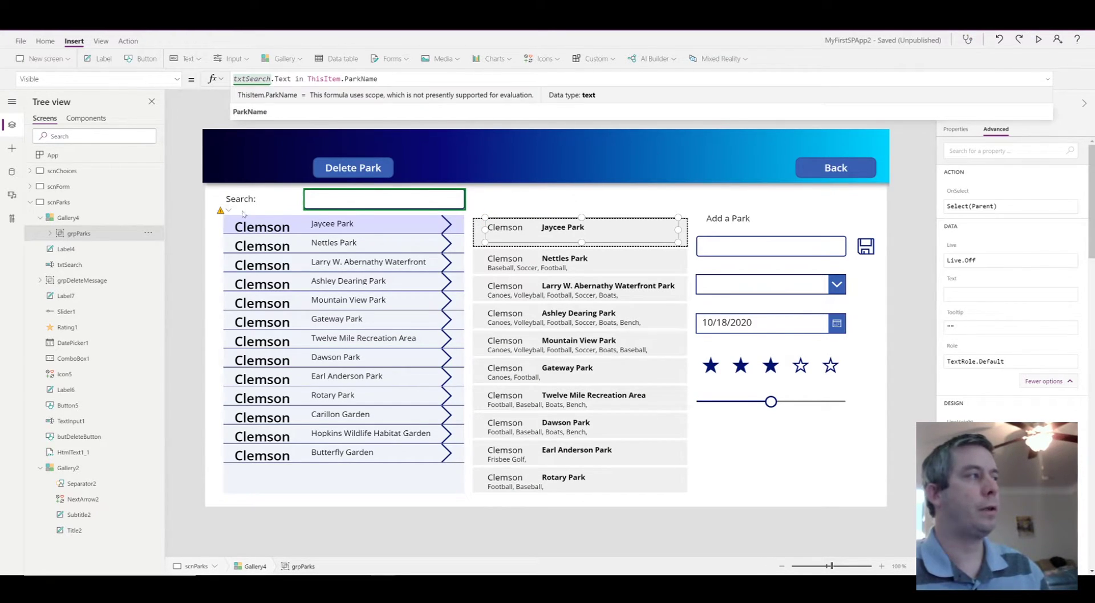
{"action": "mouse_move", "coordinate": [946, 74]}
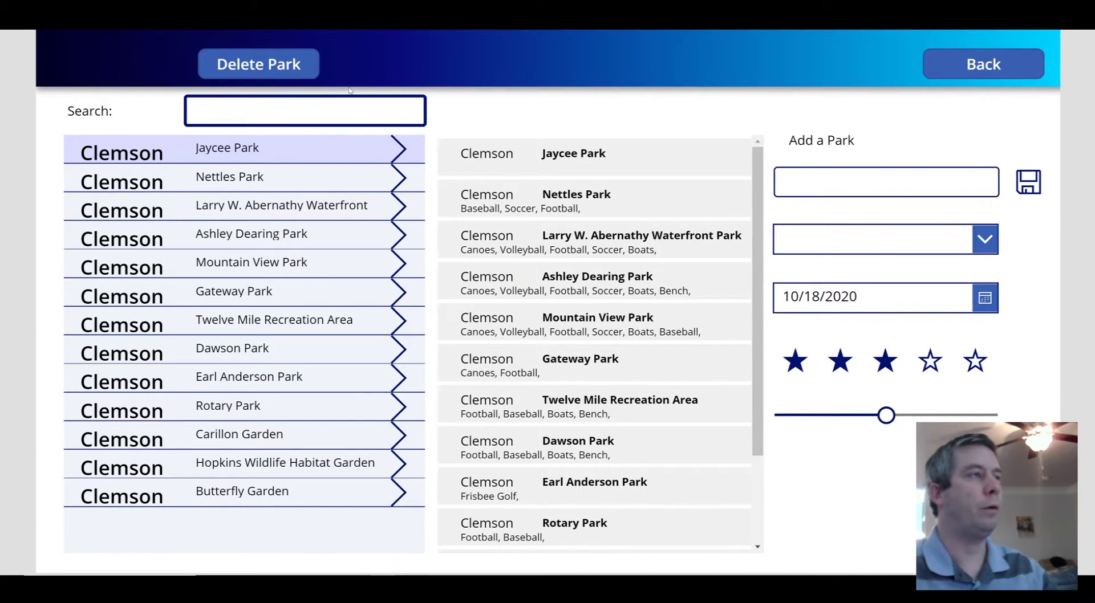
- Search for 'nettles' and then 'gateway' in the running app's Search box
{"action": "type", "text": "nettles"}
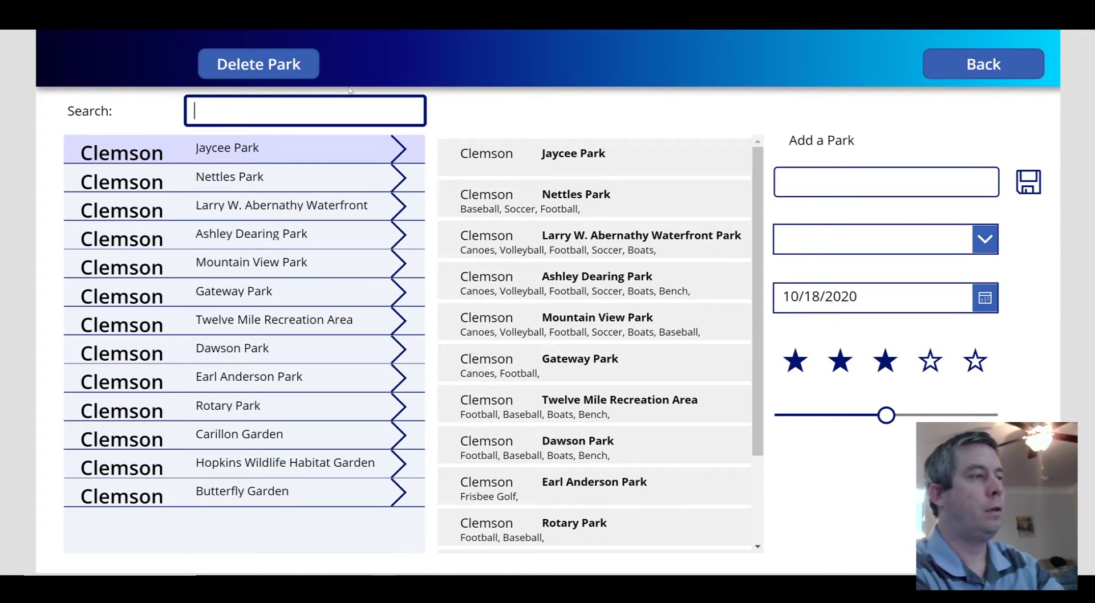
{"action": "type", "text": "gateway"}
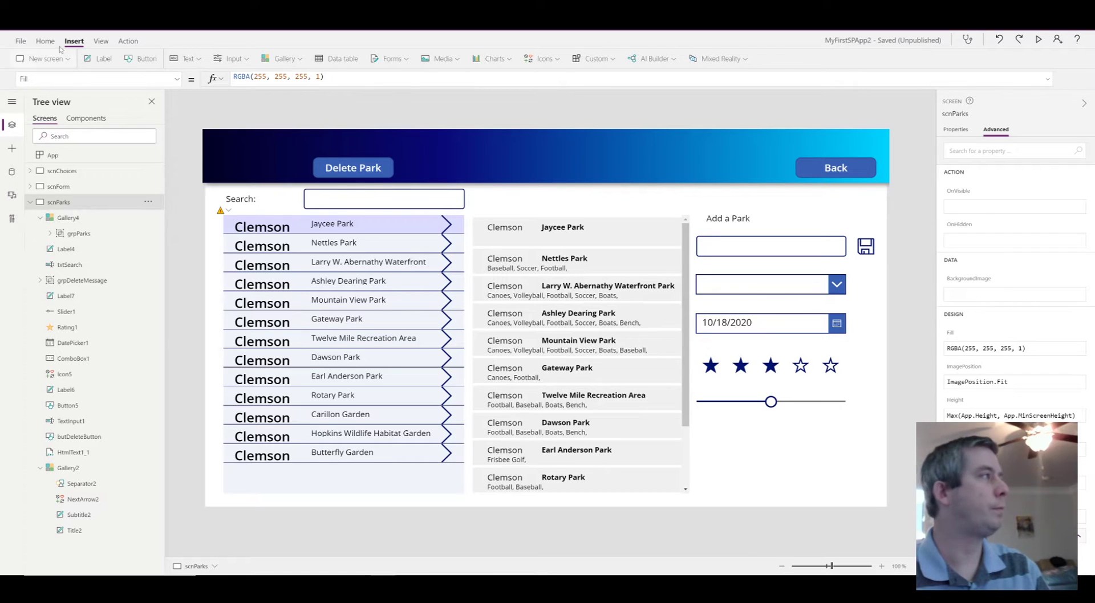
{"action": "left_click", "coordinate": [233, 59]}
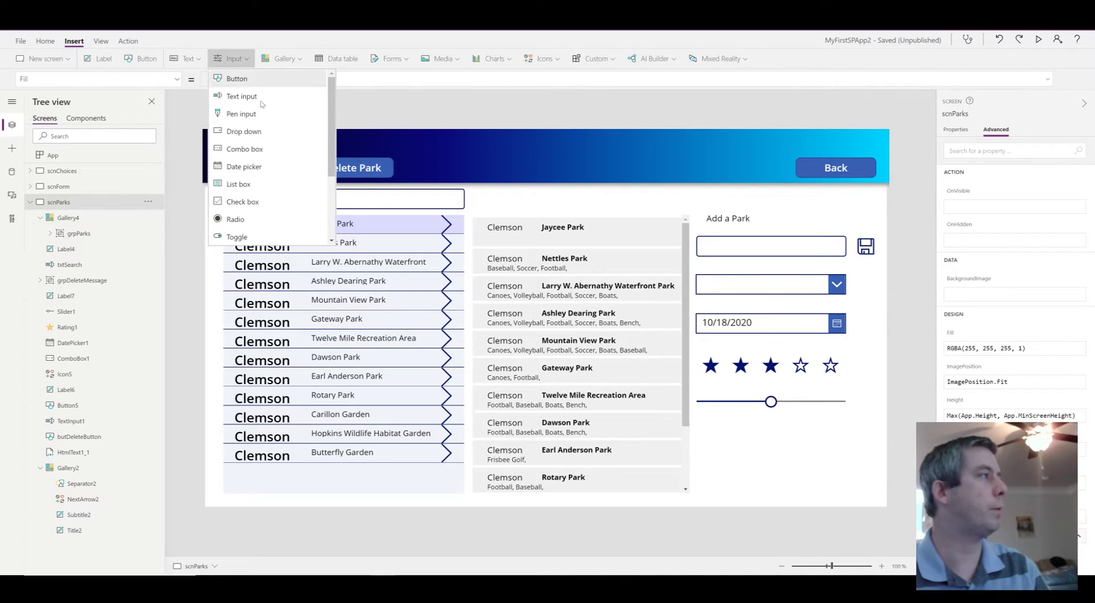
{"action": "left_click", "coordinate": [243, 131]}
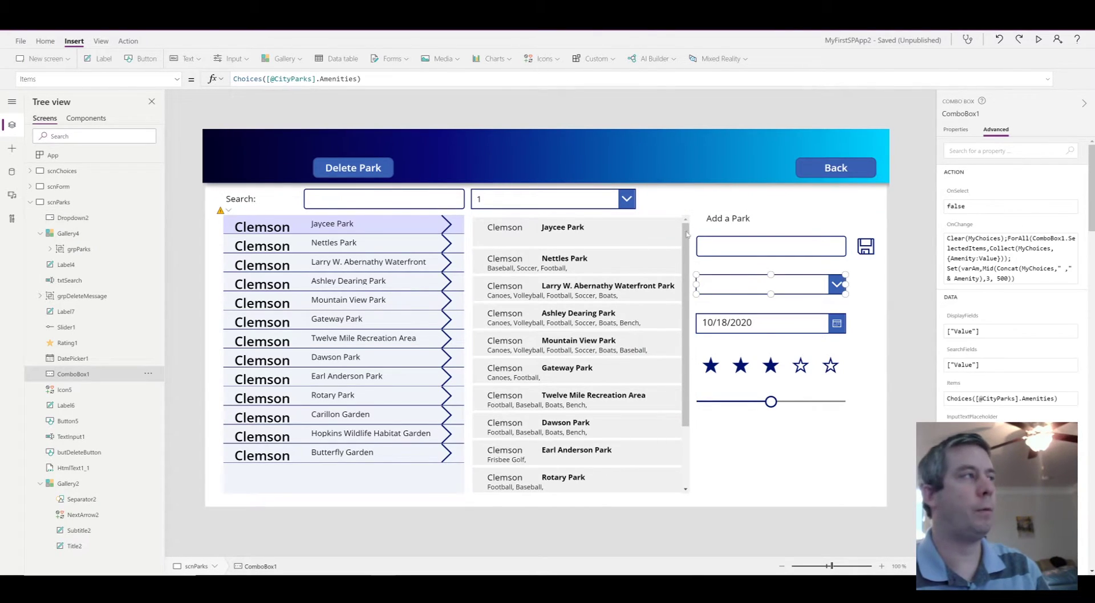
{"action": "left_click", "coordinate": [293, 79]}
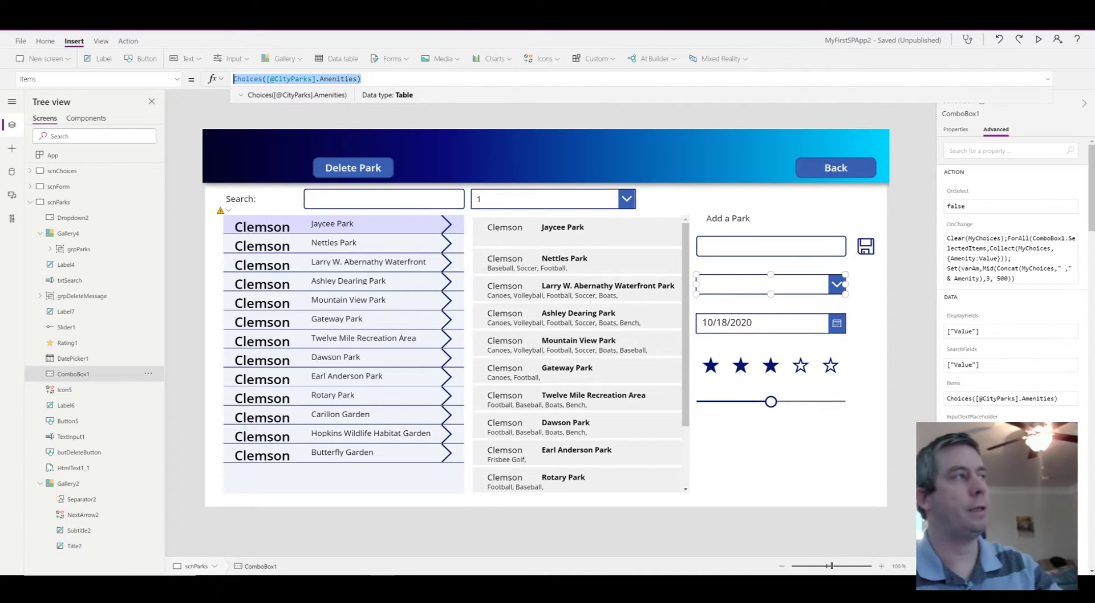
{"action": "mouse_move", "coordinate": [503, 205]}
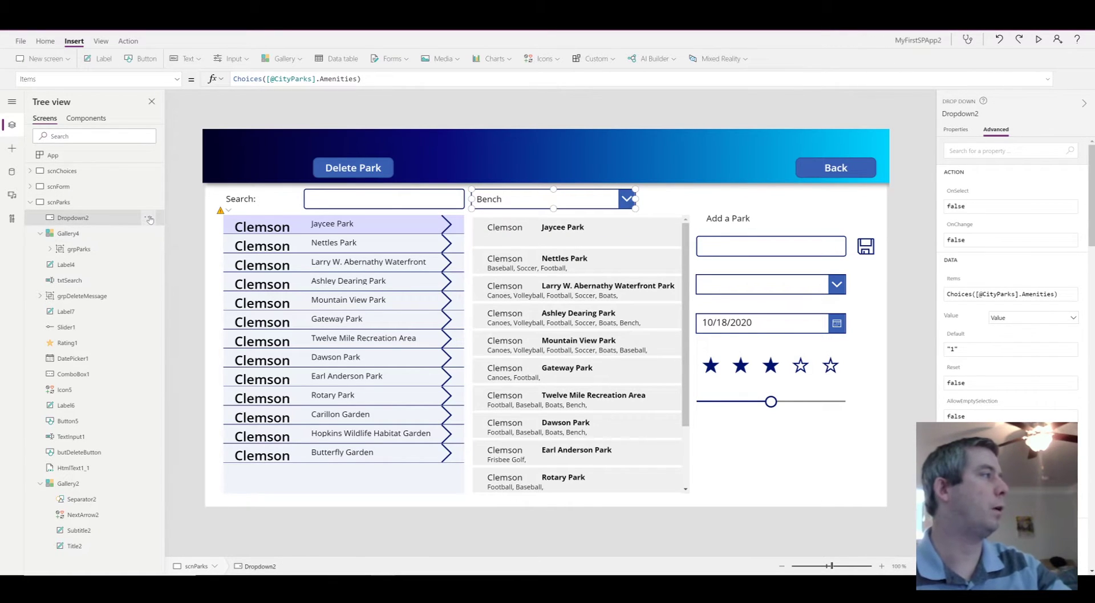
{"action": "double_click", "coordinate": [73, 217]}
{"action": "type", "text": "drpSearch"}
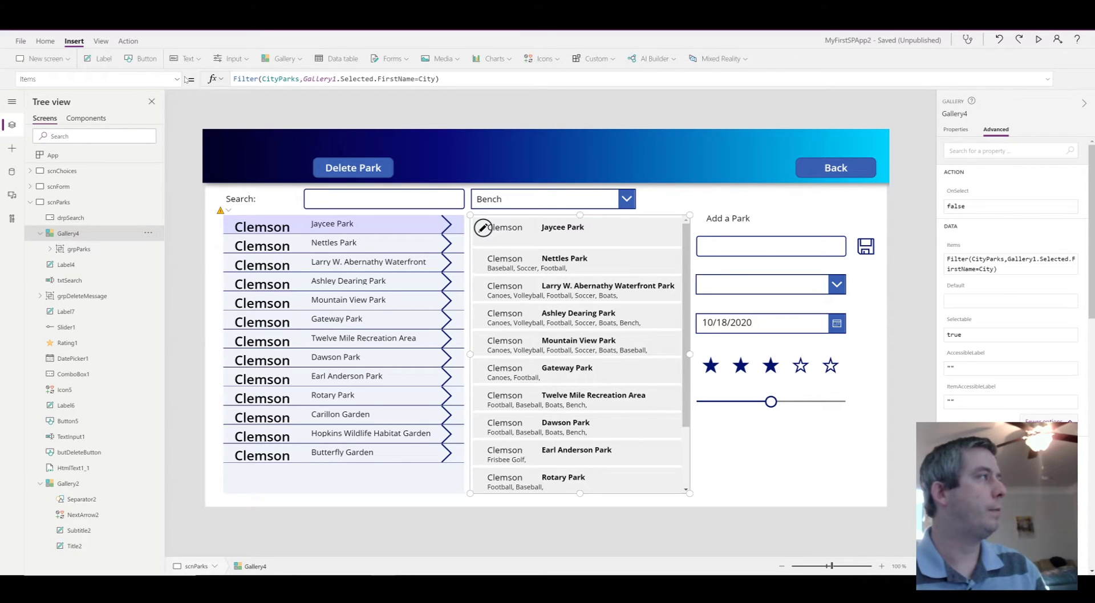
- Set grpParks Visible to drpSearch.Selected.Value in ThisItem.Amenities
{"action": "left_click", "coordinate": [79, 249]}
{"action": "type", "text": "drpSearch.Selected.Value "}
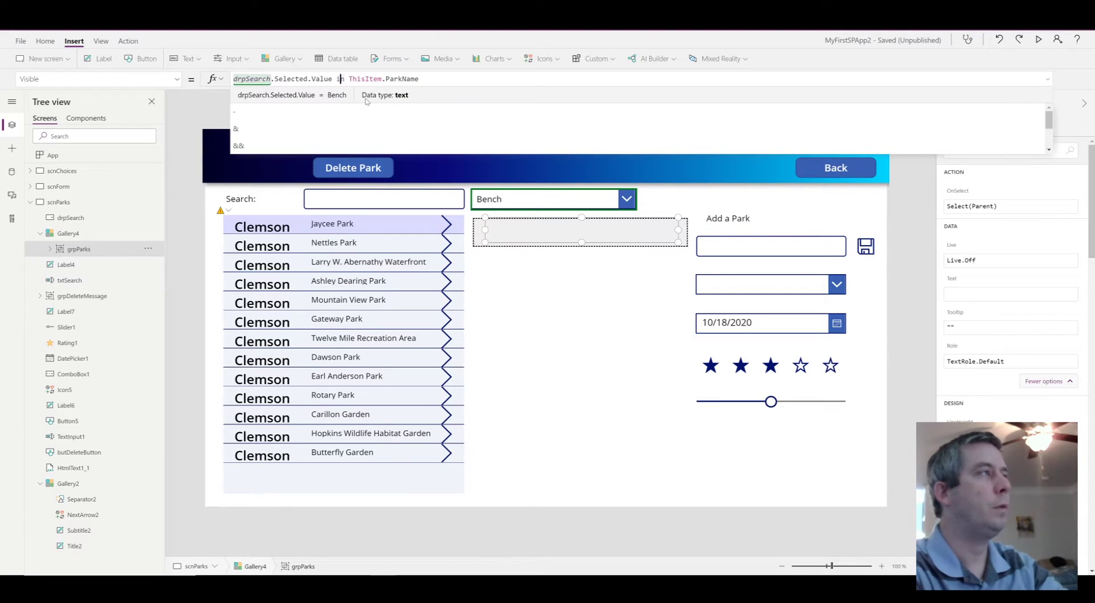
{"action": "type", "text": "in ThisItem.A"}
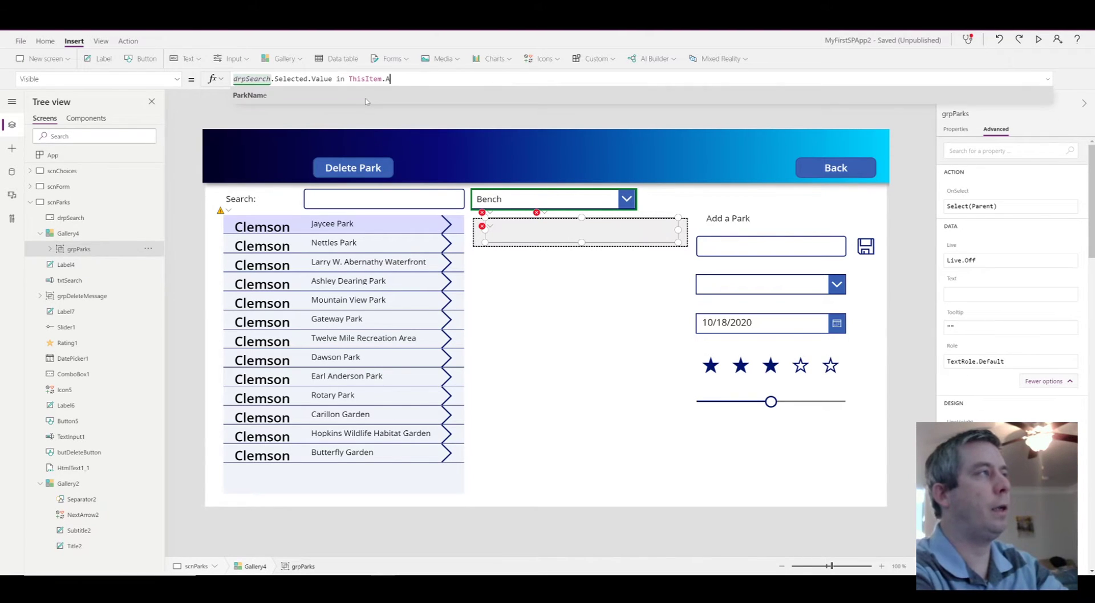
{"action": "type", "text": "menities"}
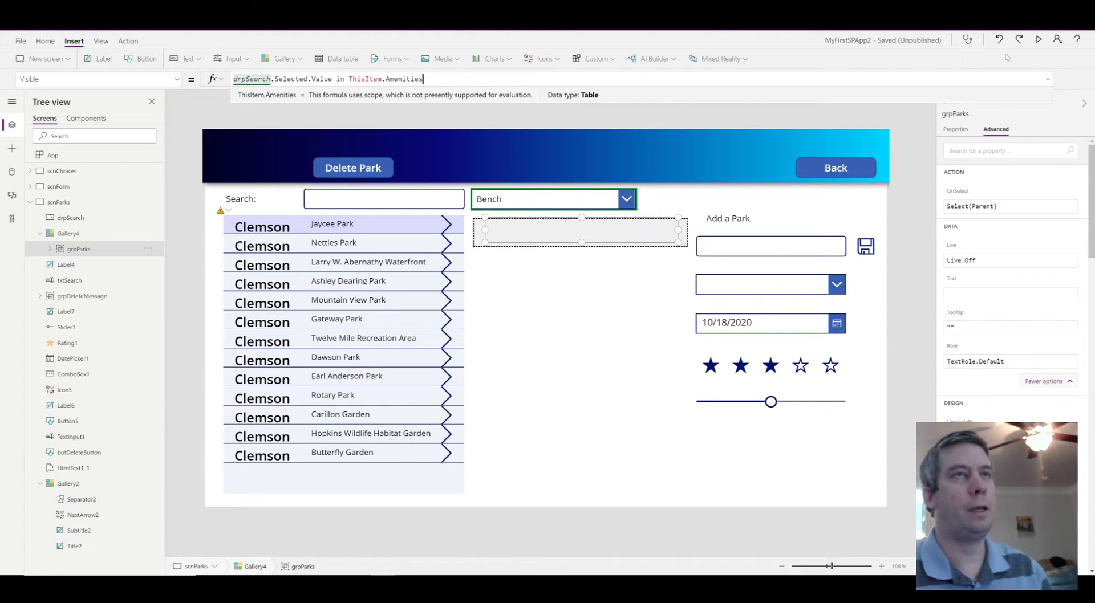
{"action": "left_click", "coordinate": [1038, 40]}
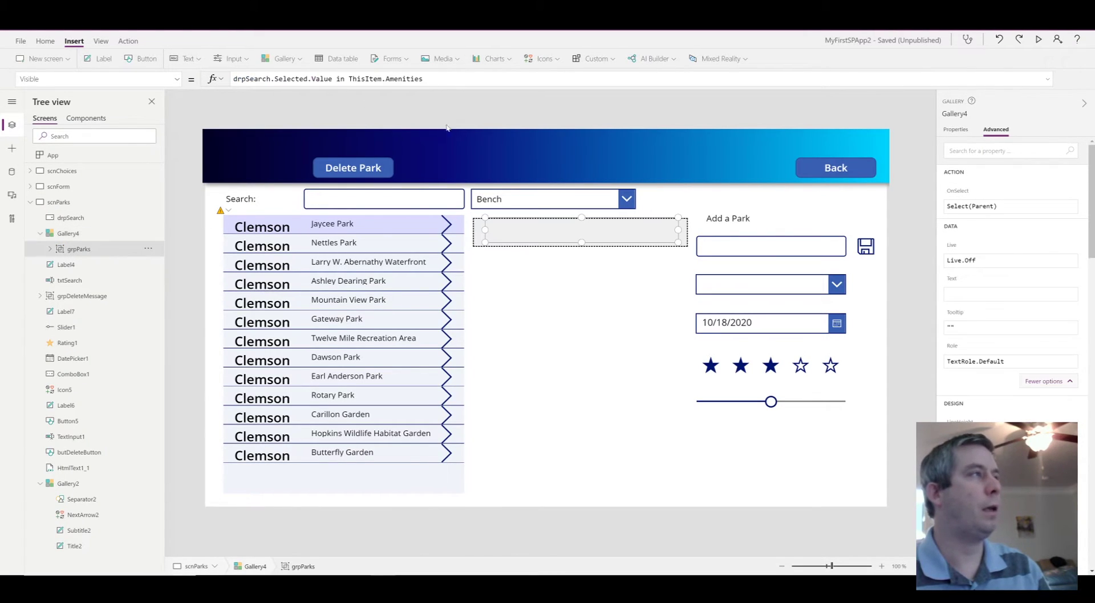
{"action": "left_click", "coordinate": [78, 248]}
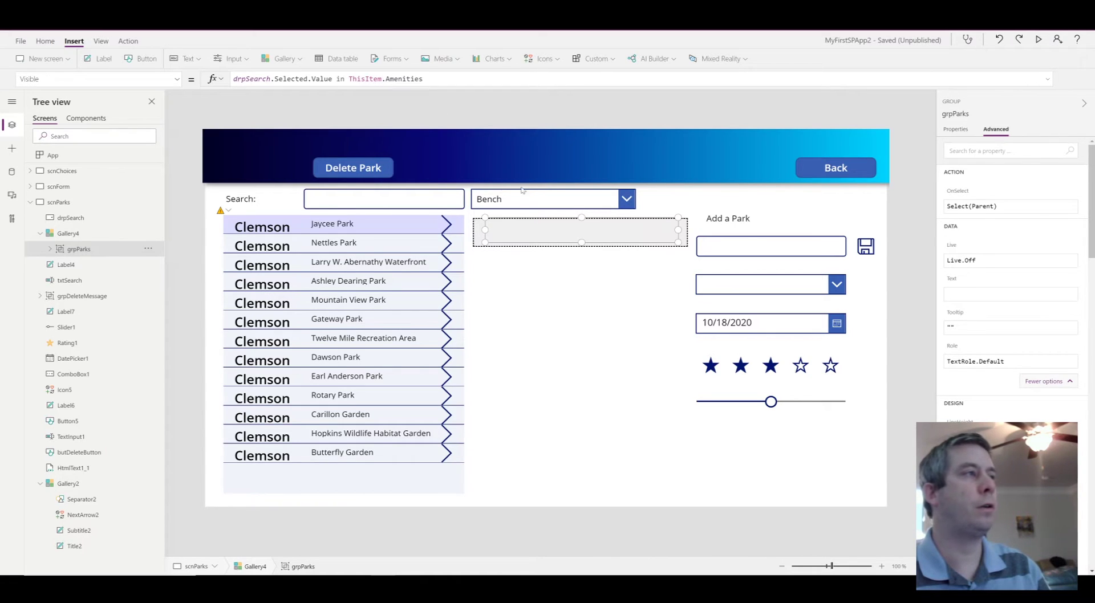
{"action": "mouse_move", "coordinate": [527, 230]}
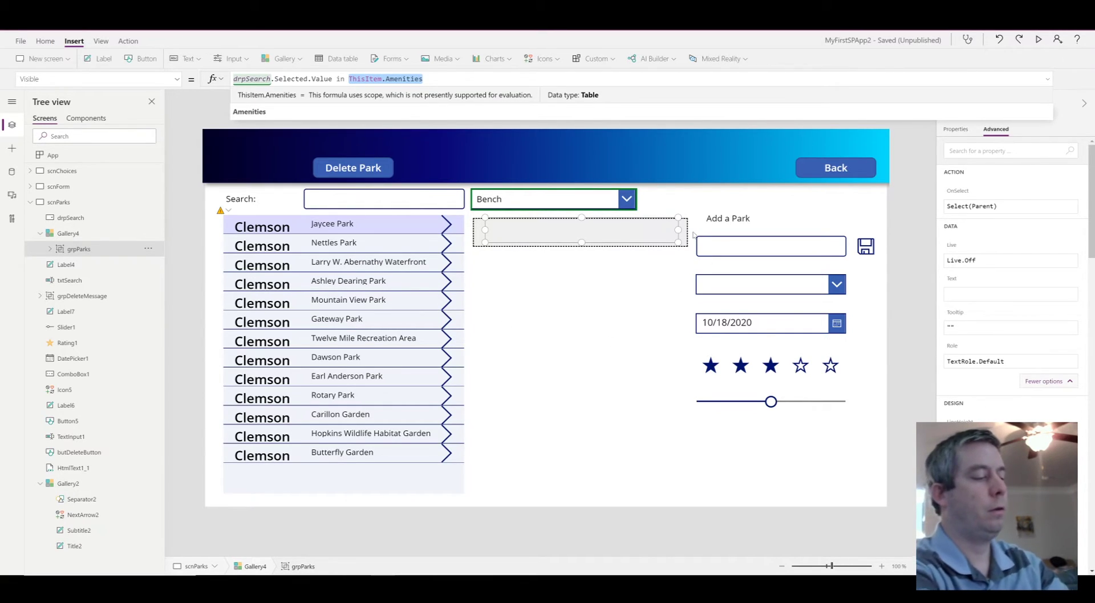
- Change grpParks Visible to use Concat(ThisItem.Amenities.Value, Value), then preview the app
{"action": "type", "text": "Co"}
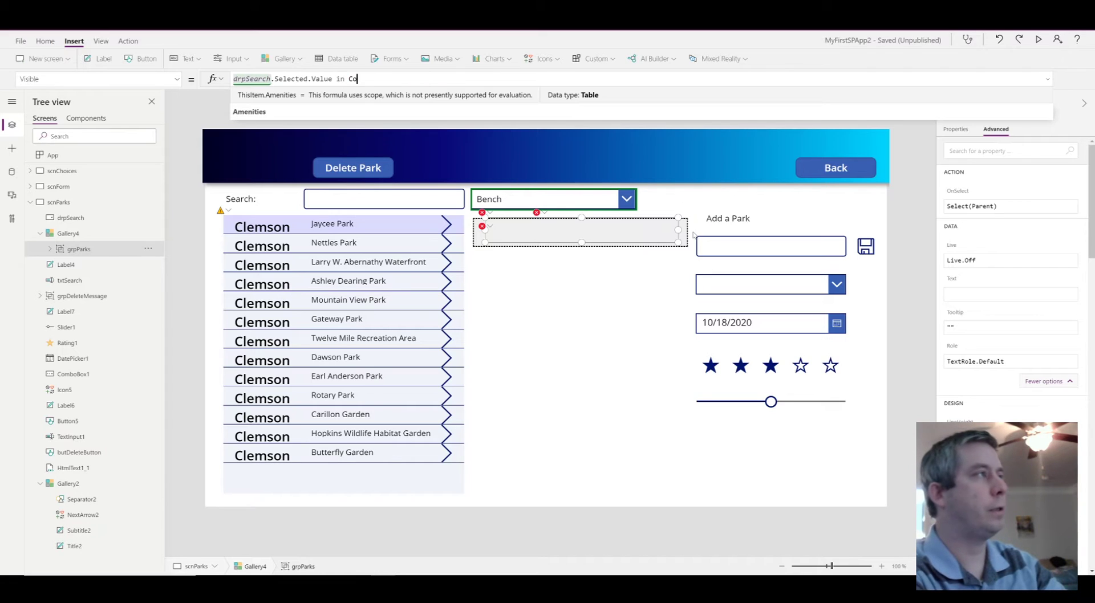
{"action": "type", "text": "ncat("}
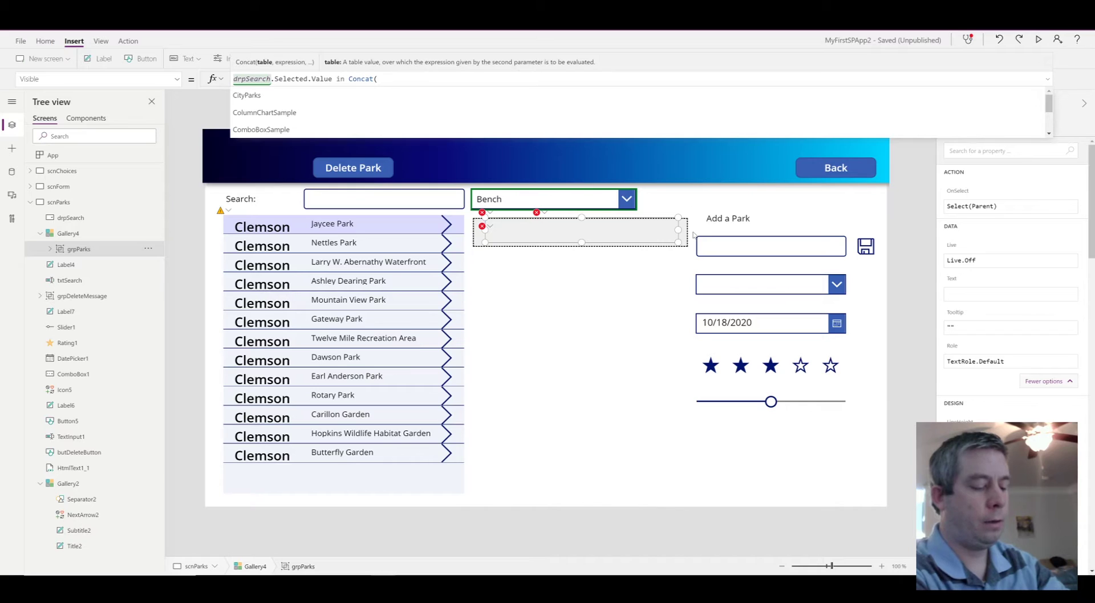
{"action": "type", "text": "ThisItem.Am"}
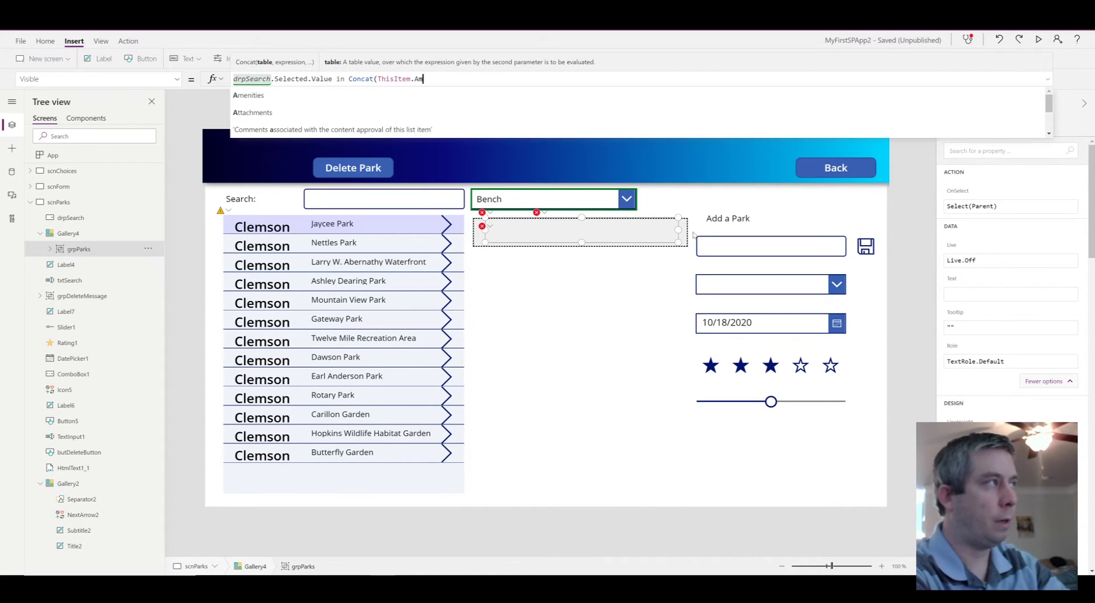
{"action": "type", "text": "enities.Va"}
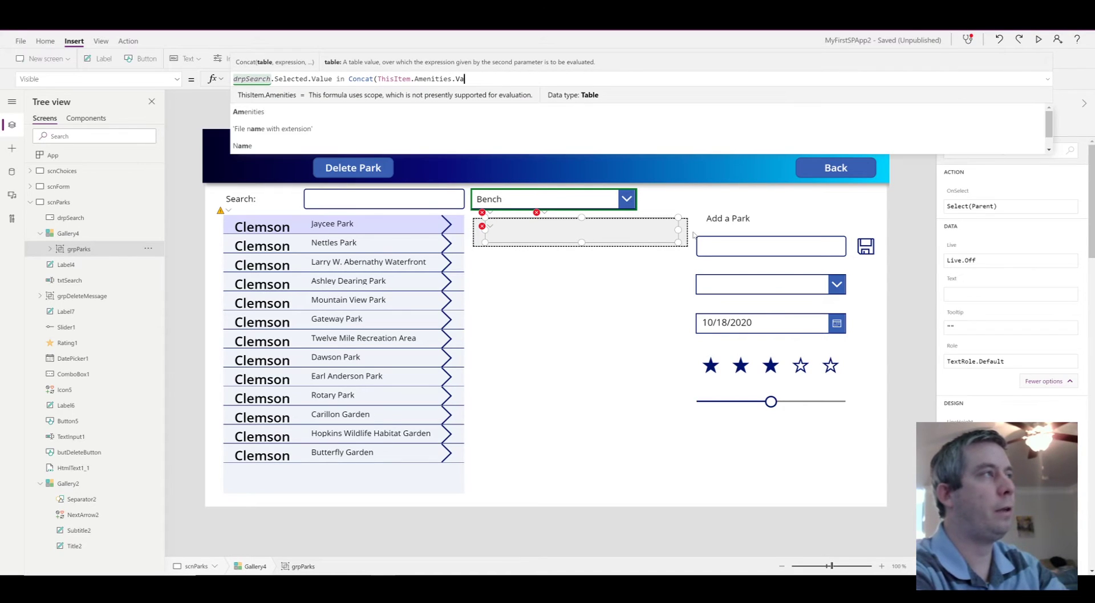
{"action": "type", "text": "lue"}
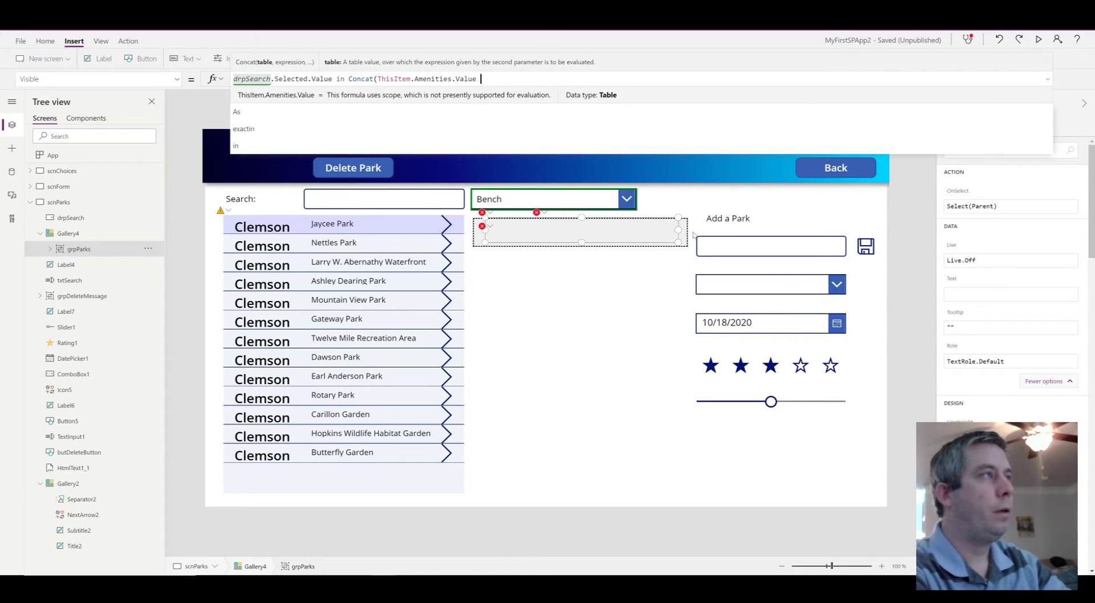
{"action": "type", "text": ", Value"}
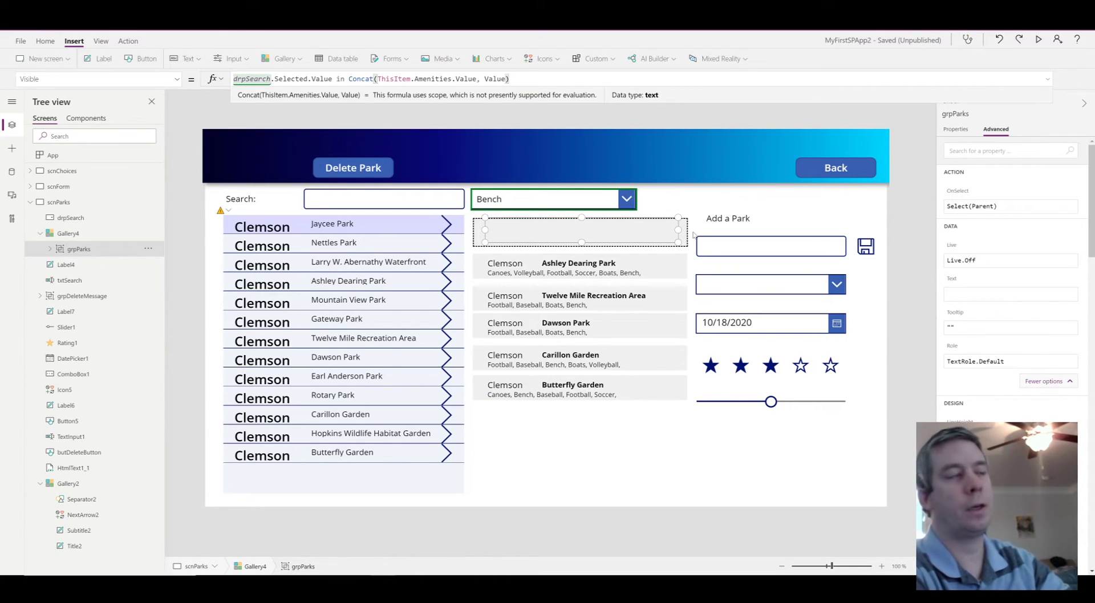
{"action": "mouse_move", "coordinate": [695, 233]}
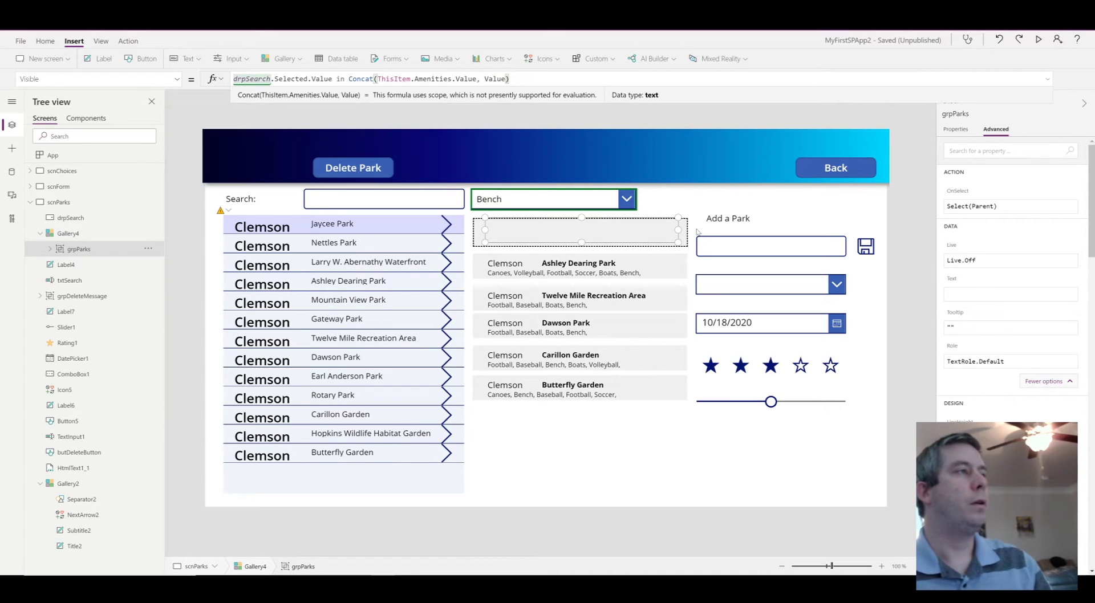
{"action": "mouse_move", "coordinate": [535, 401]}
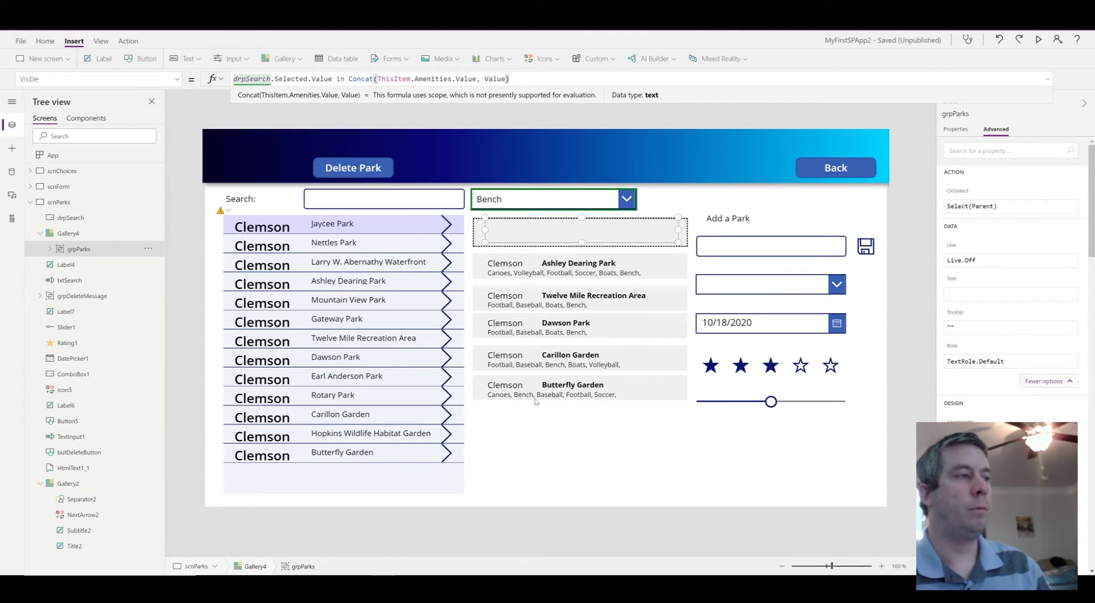
{"action": "left_click", "coordinate": [1039, 40]}
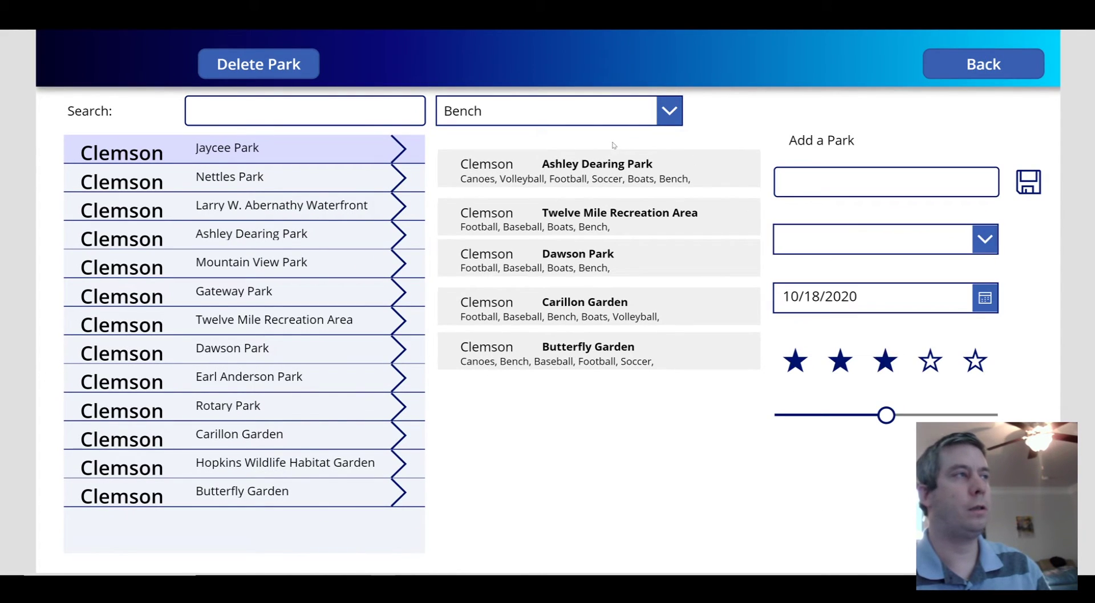
- Filter the previewed parks gallery by Boats, then close the preview
{"action": "left_click", "coordinate": [666, 110]}
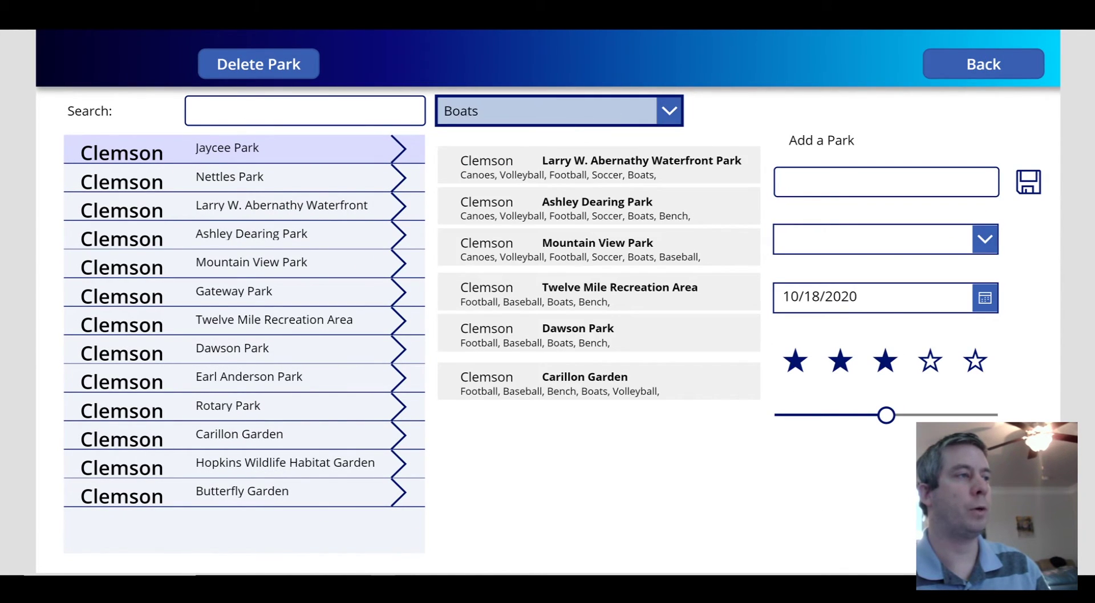
{"action": "mouse_move", "coordinate": [547, 117]}
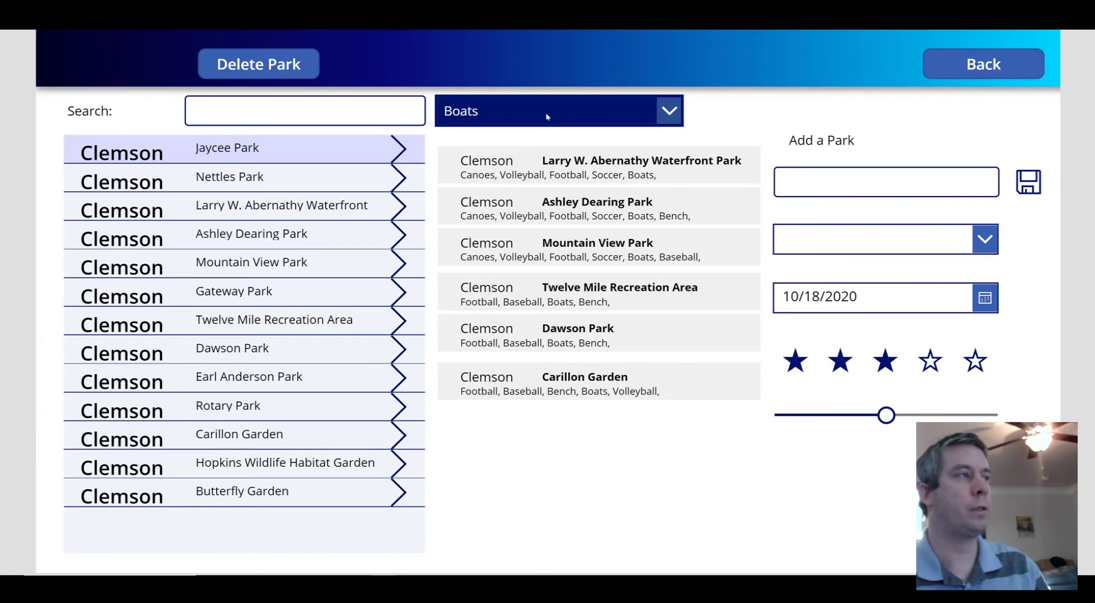
{"action": "left_click", "coordinate": [559, 110]}
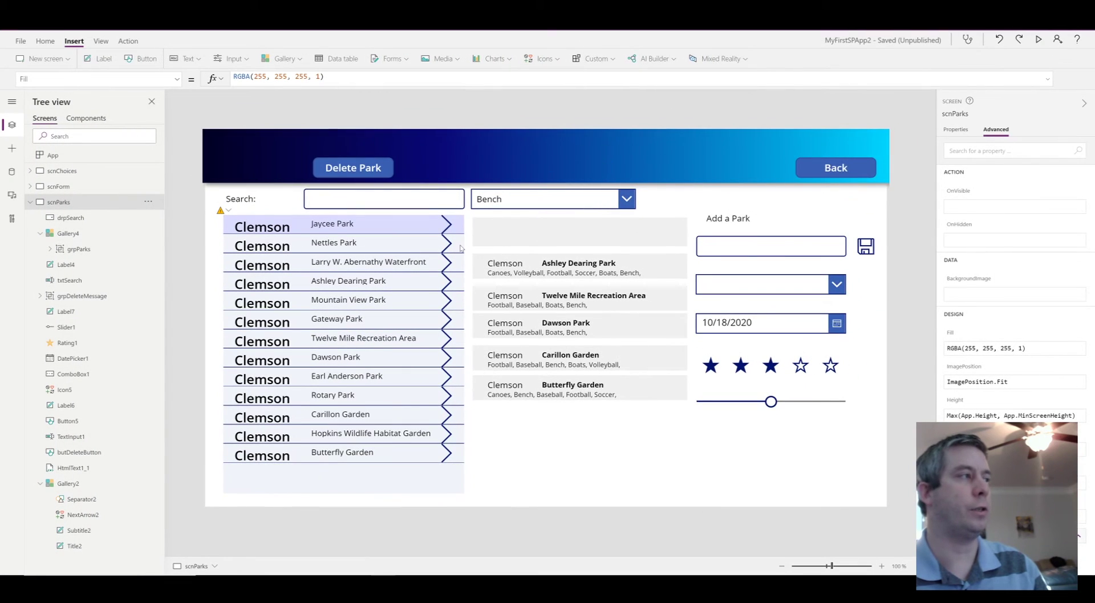
- Inspect grpParks' amenity Visible formula in Gallery4, then preview the app with Bench
{"action": "left_click", "coordinate": [342, 349]}
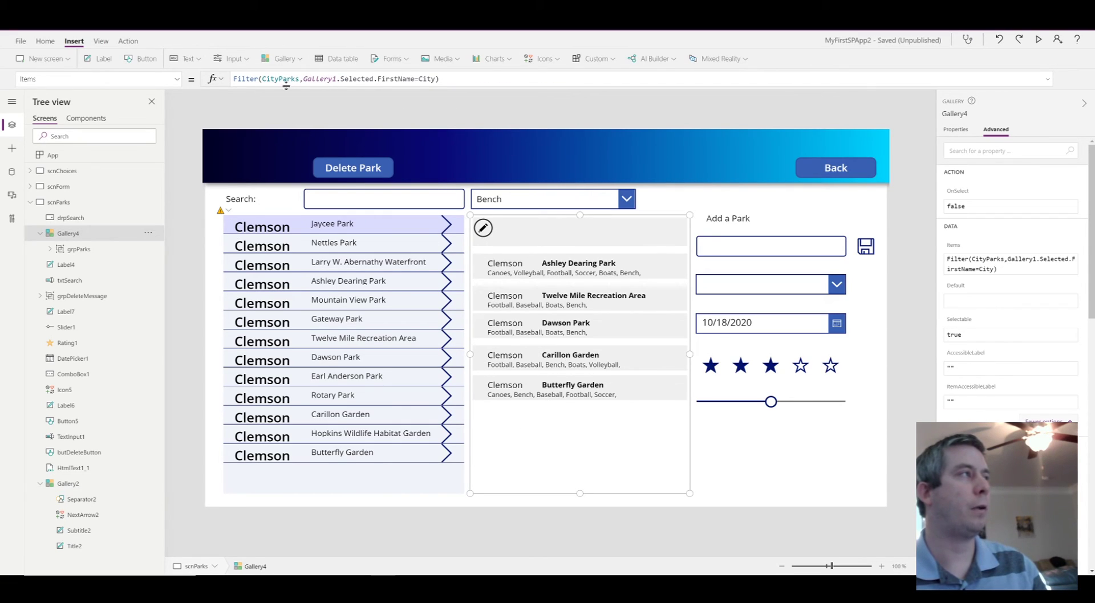
{"action": "mouse_move", "coordinate": [632, 261]}
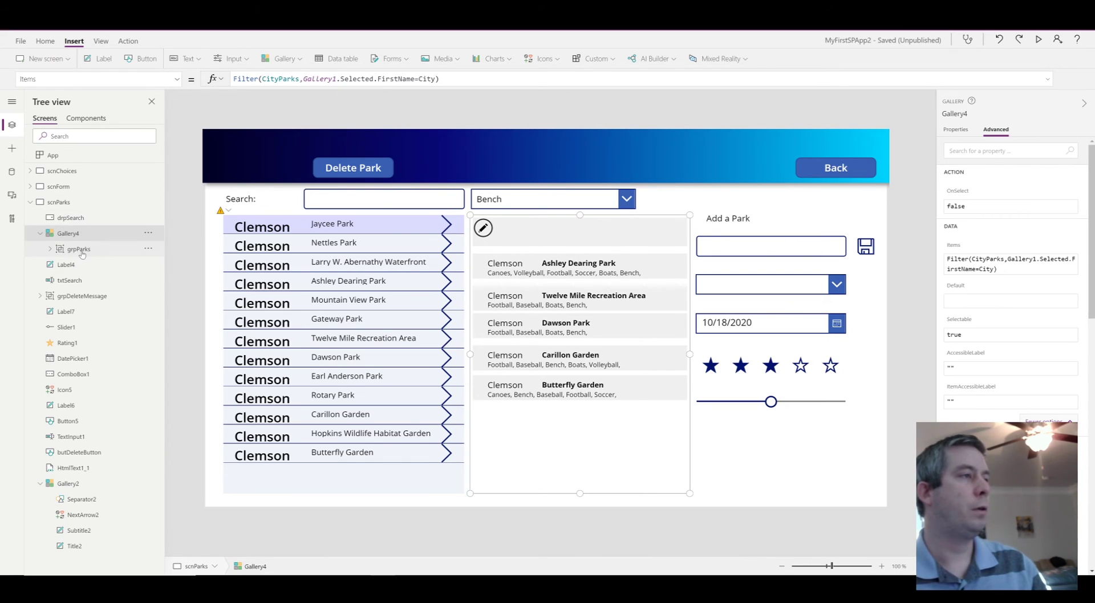
{"action": "left_click", "coordinate": [78, 249]}
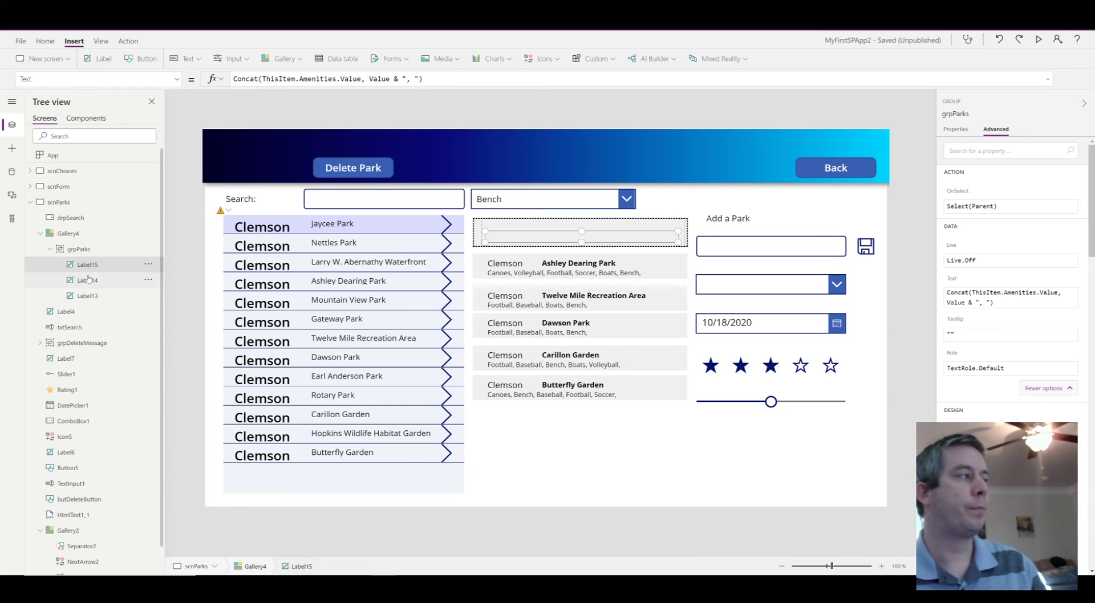
{"action": "left_click", "coordinate": [79, 249]}
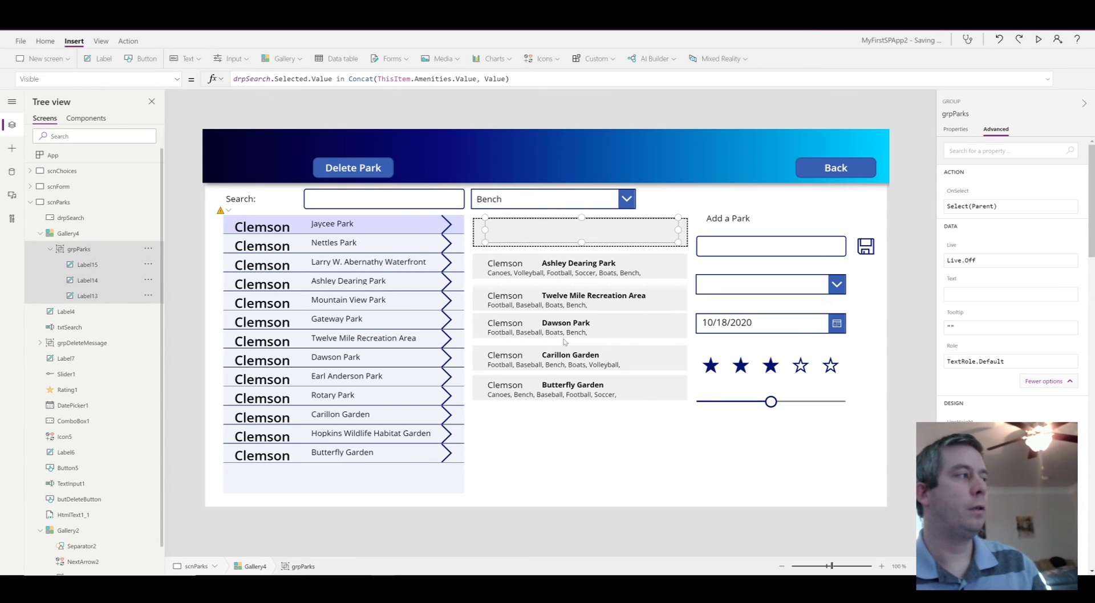
{"action": "left_click", "coordinate": [86, 265]}
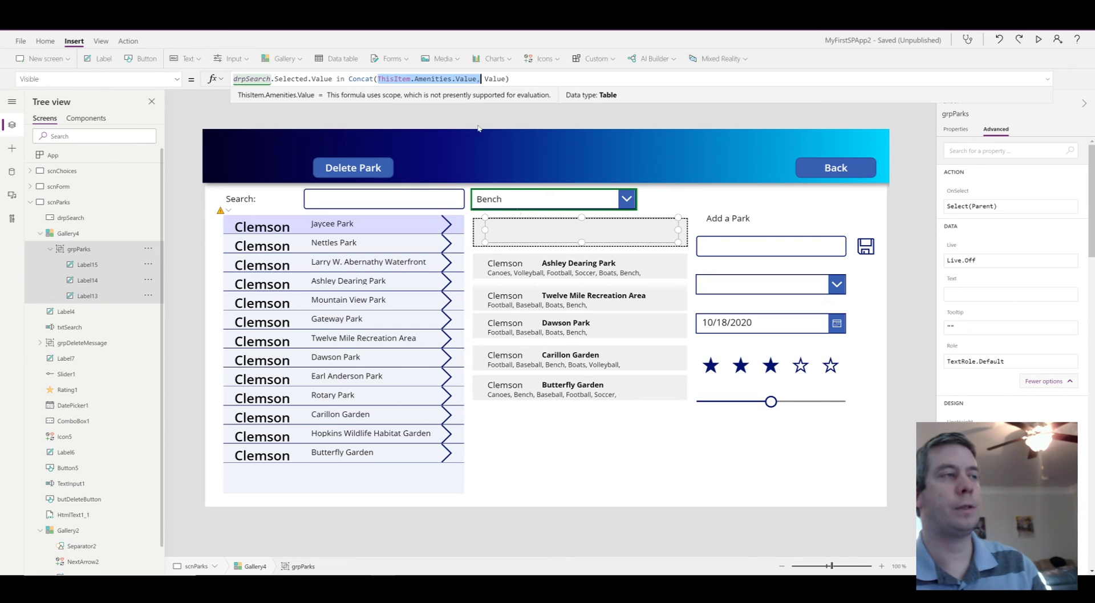
{"action": "left_click", "coordinate": [1038, 39]}
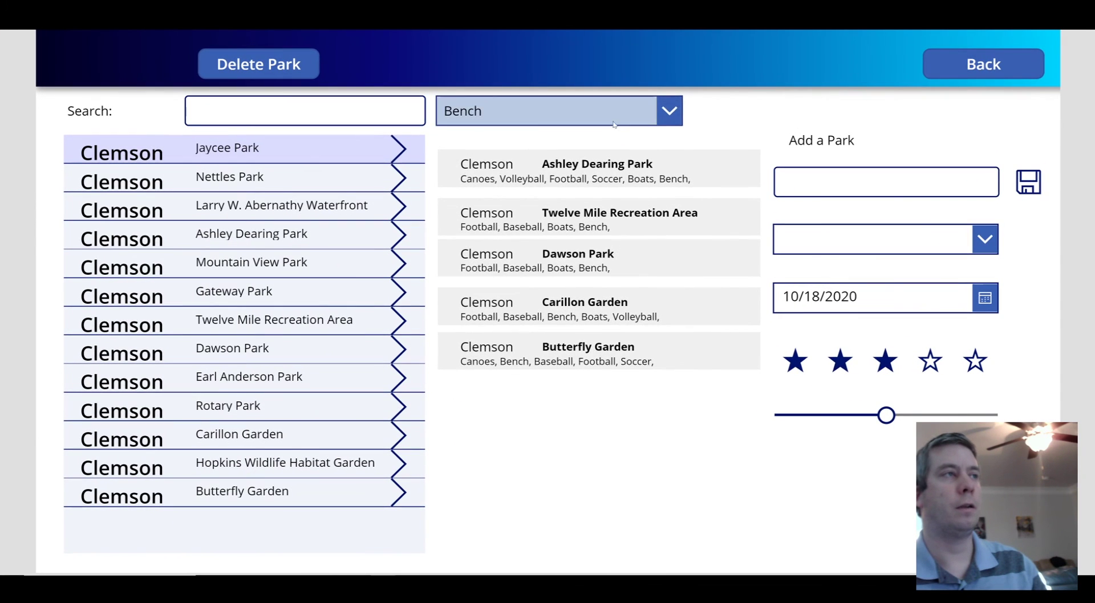